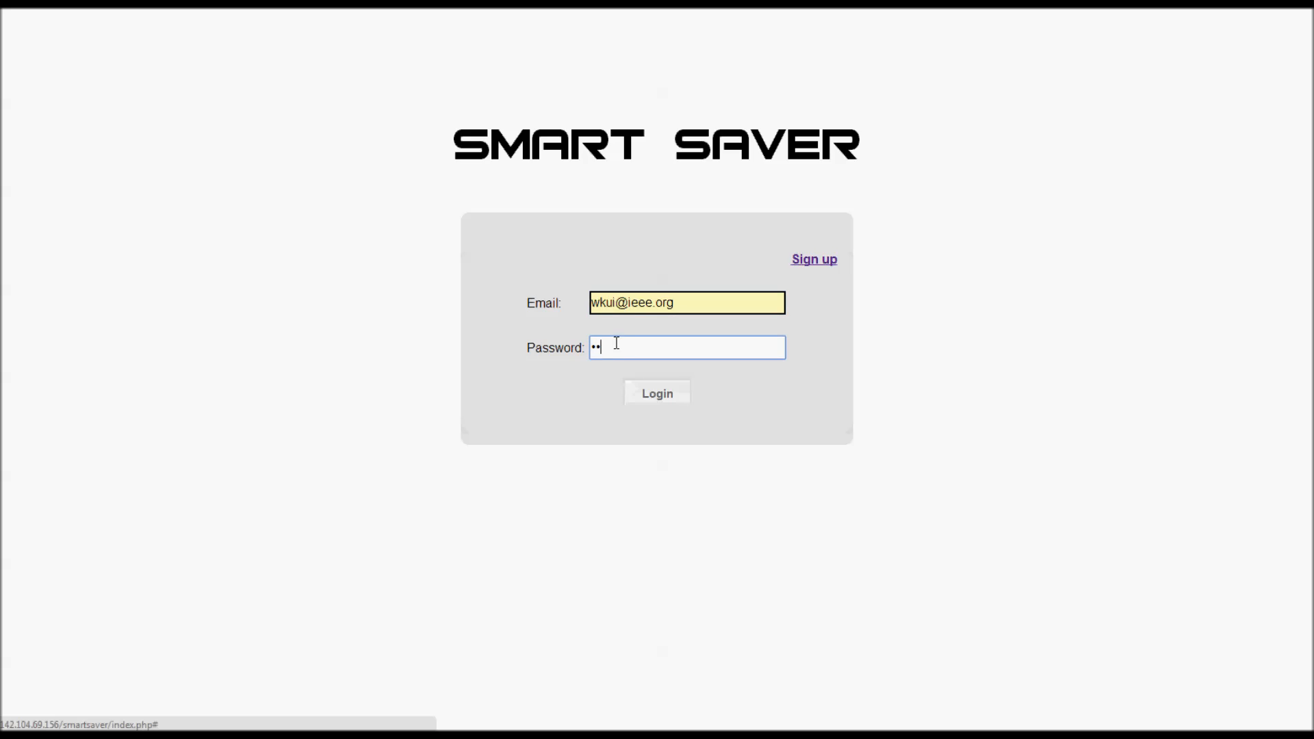
- Sign in with the entered email and password to reach the energy consumption dashboard
click(657, 393)
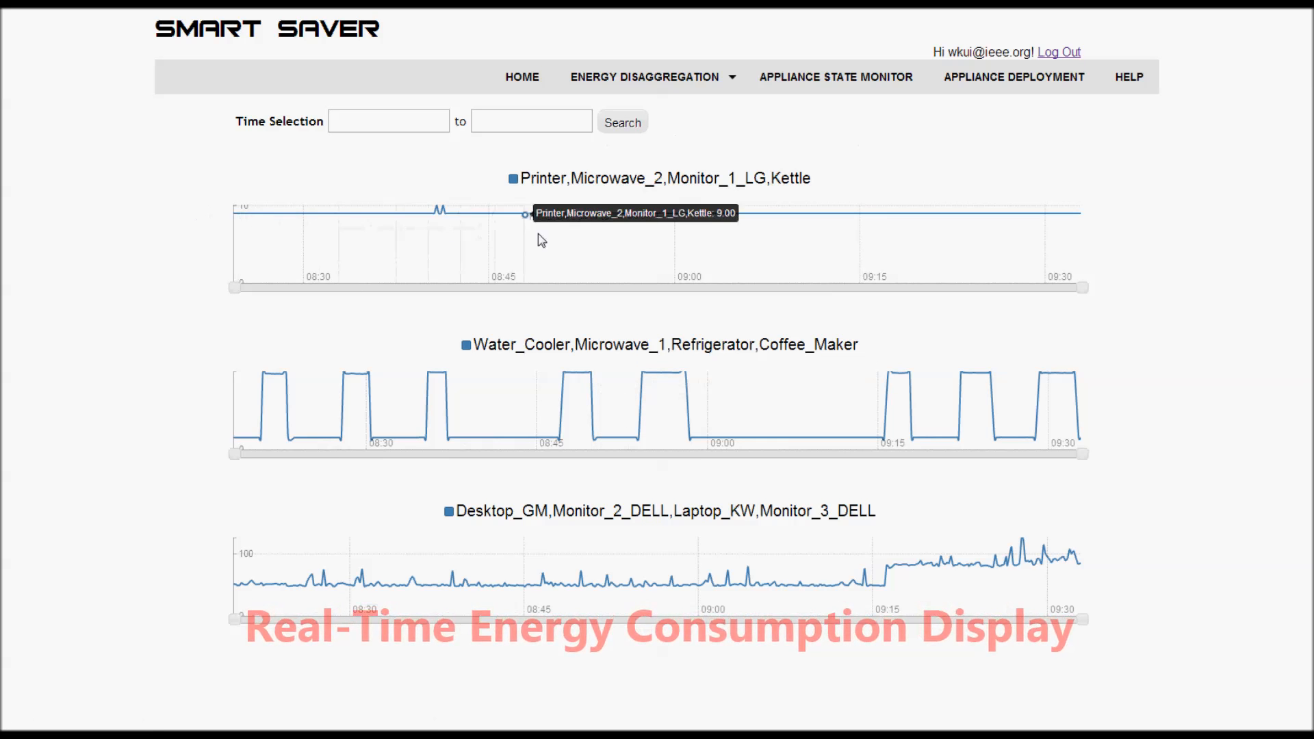
mouse_move(256, 440)
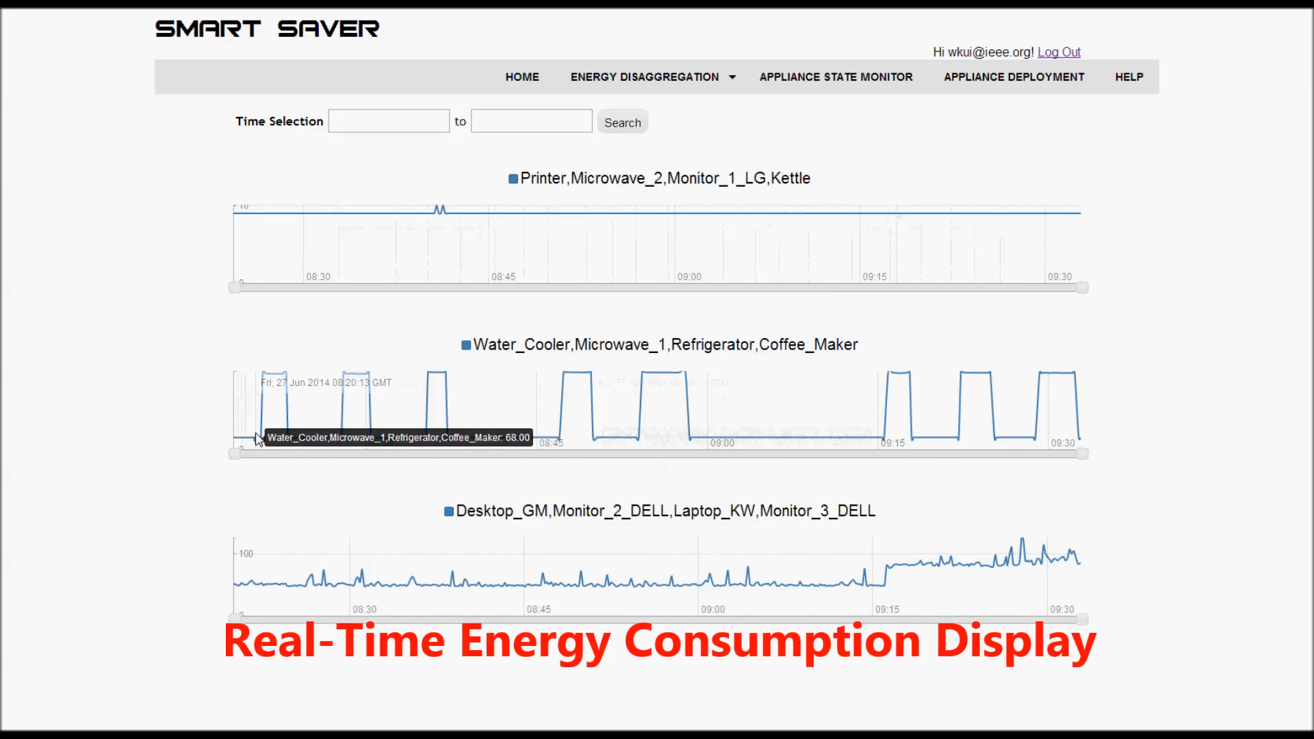
mouse_move(1060, 435)
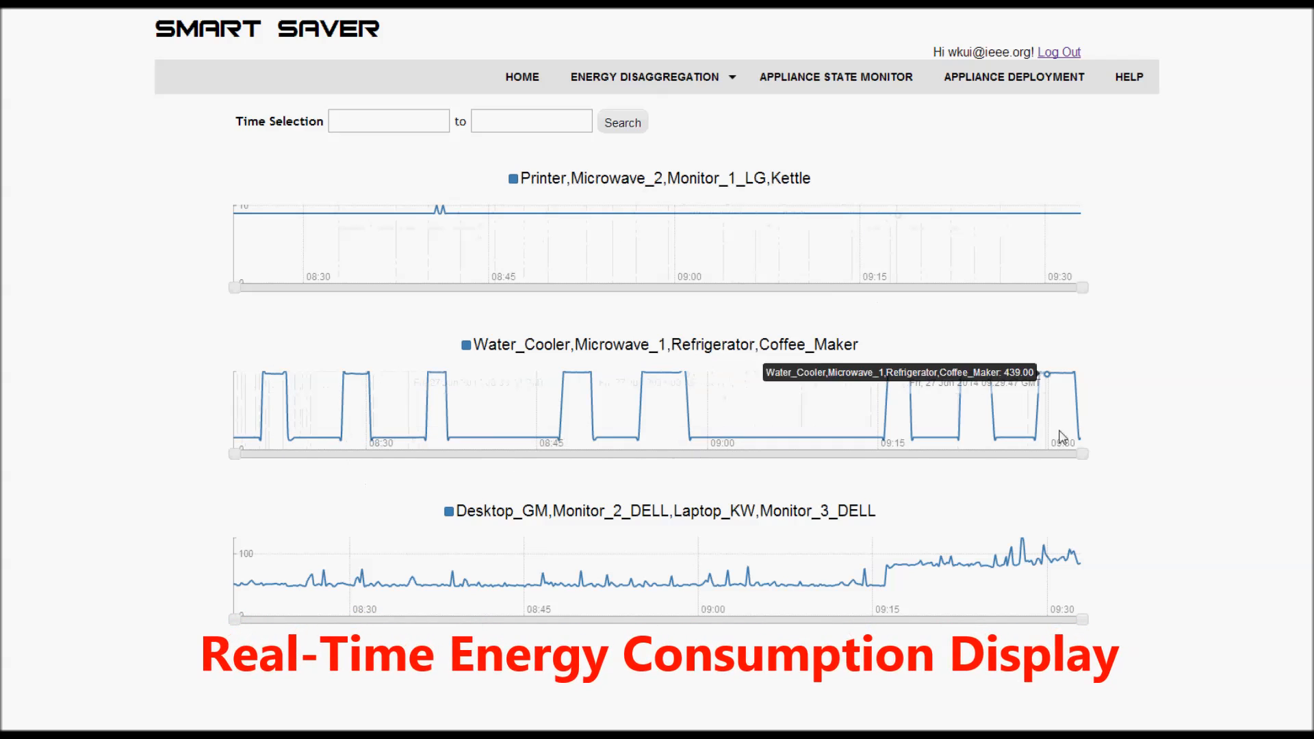
mouse_move(435, 353)
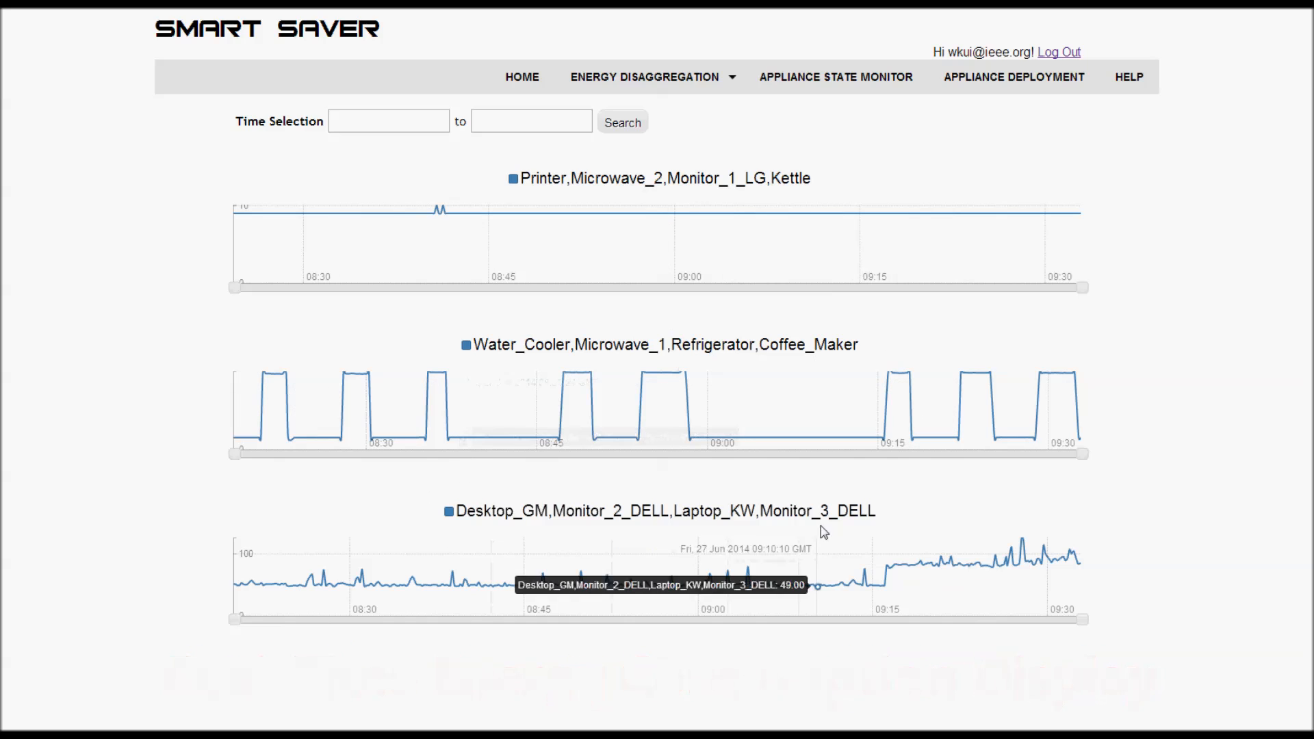
mouse_move(849, 602)
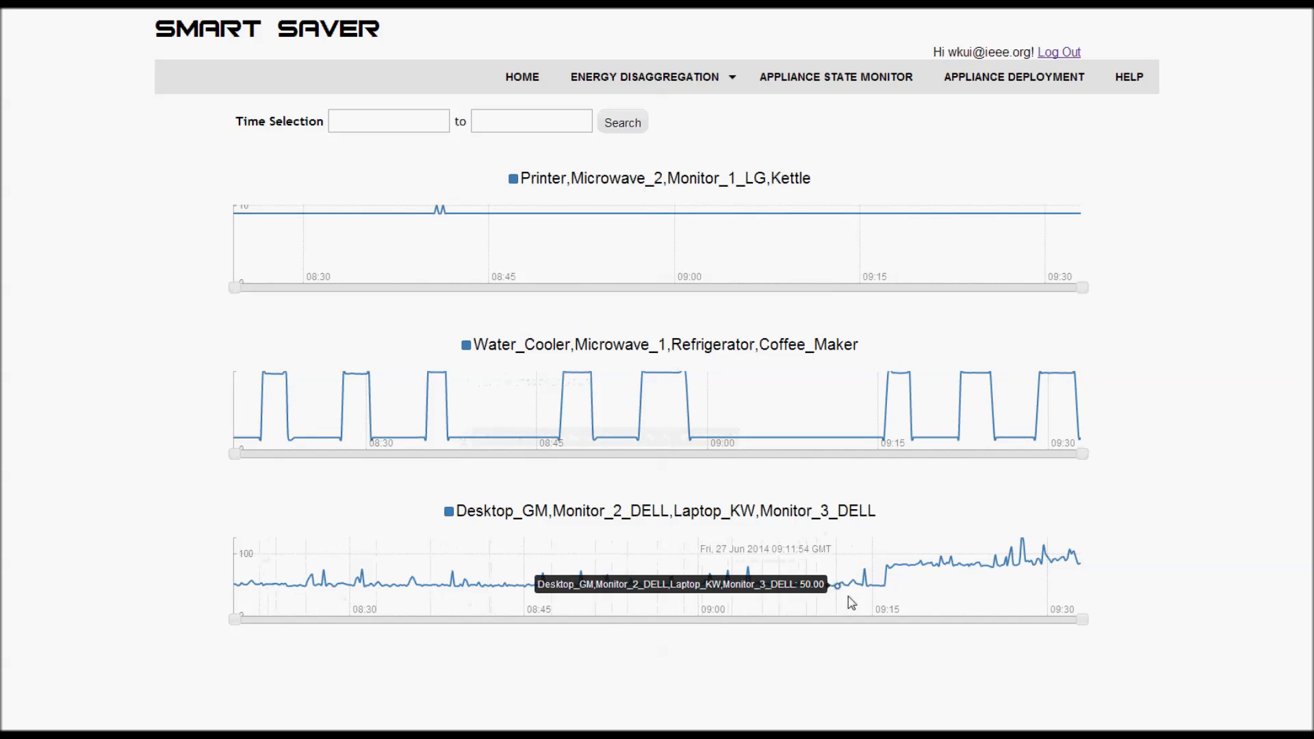
mouse_move(1086, 566)
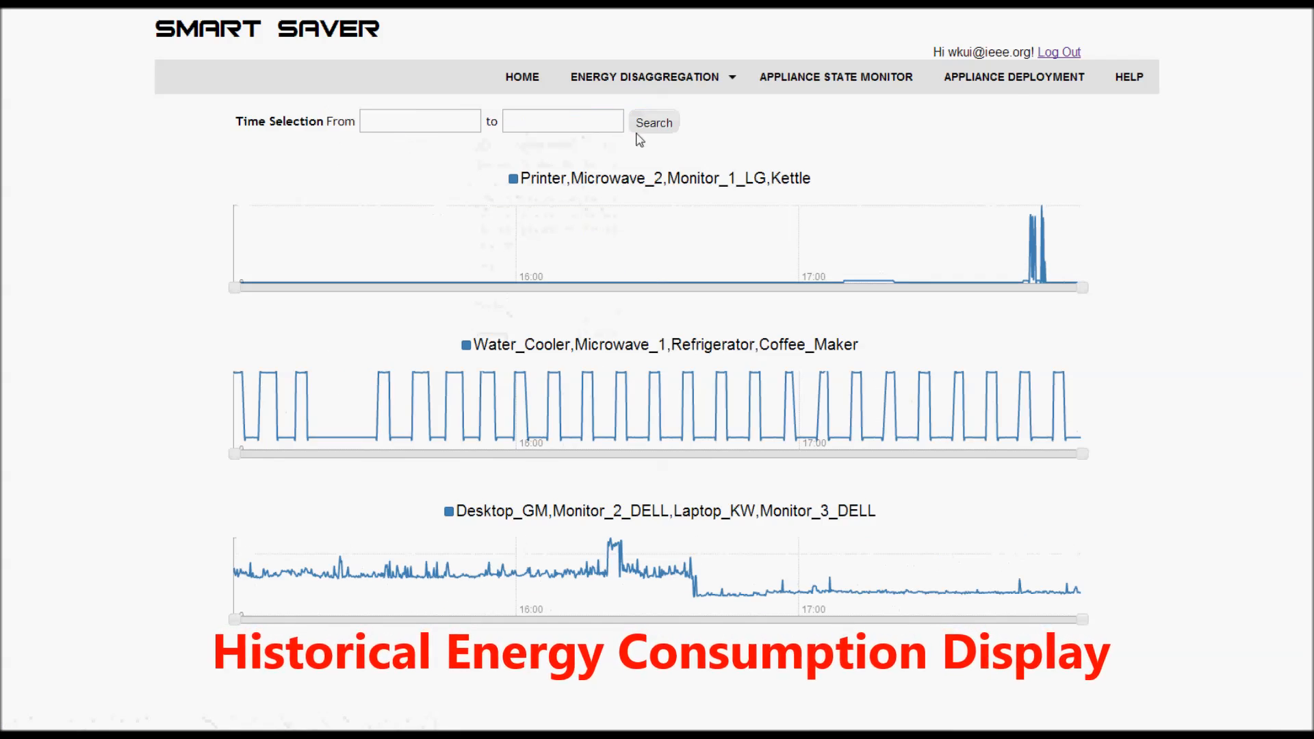
mouse_move(1002, 282)
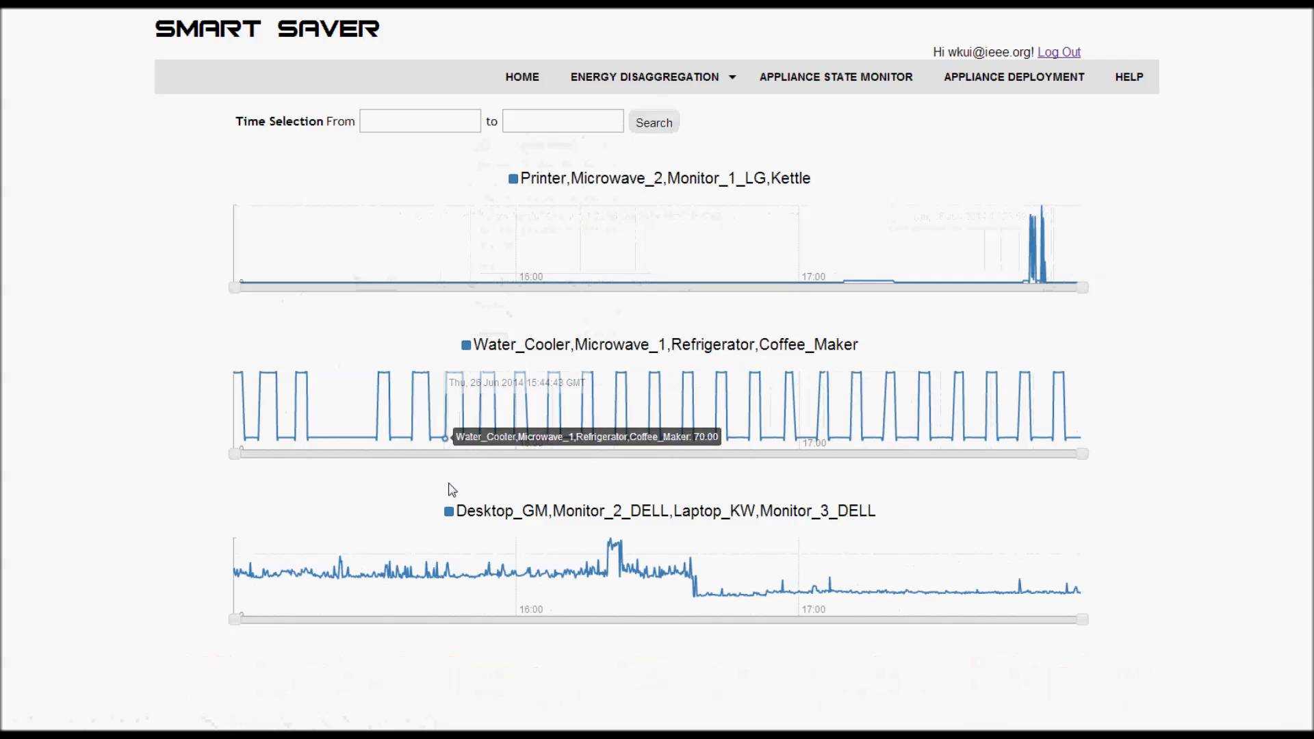
mouse_move(903, 511)
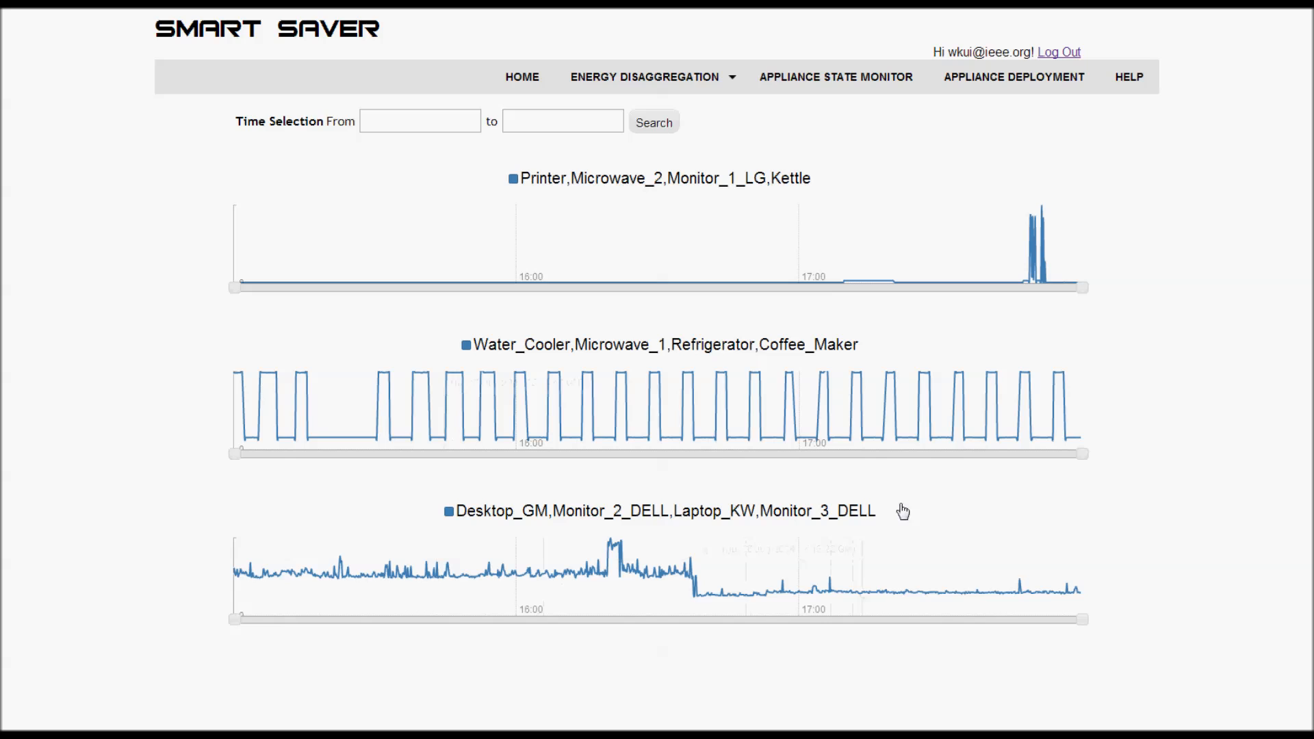
- Bring up the Energy Disaggregation menu options from the historical charts view
click(649, 77)
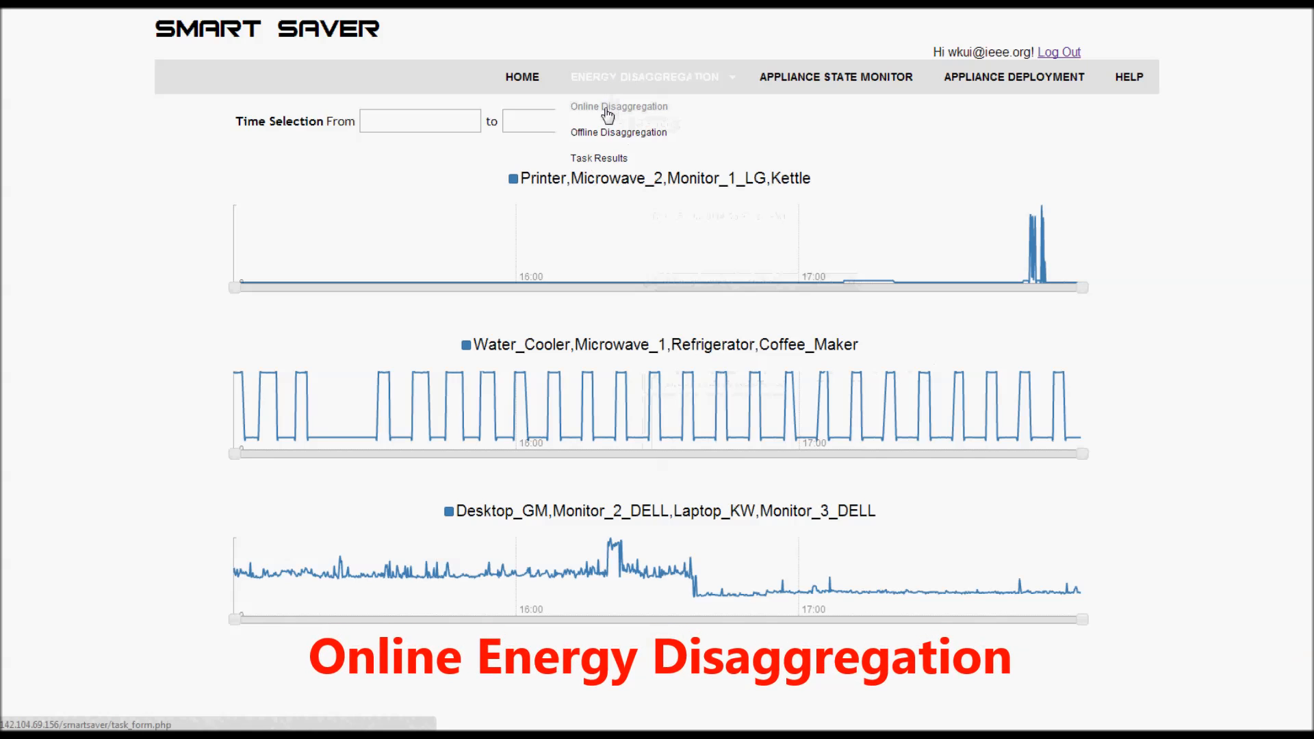
- Submit an online disaggregation task with collector 1, channel 1 and sensor 2
click(619, 107)
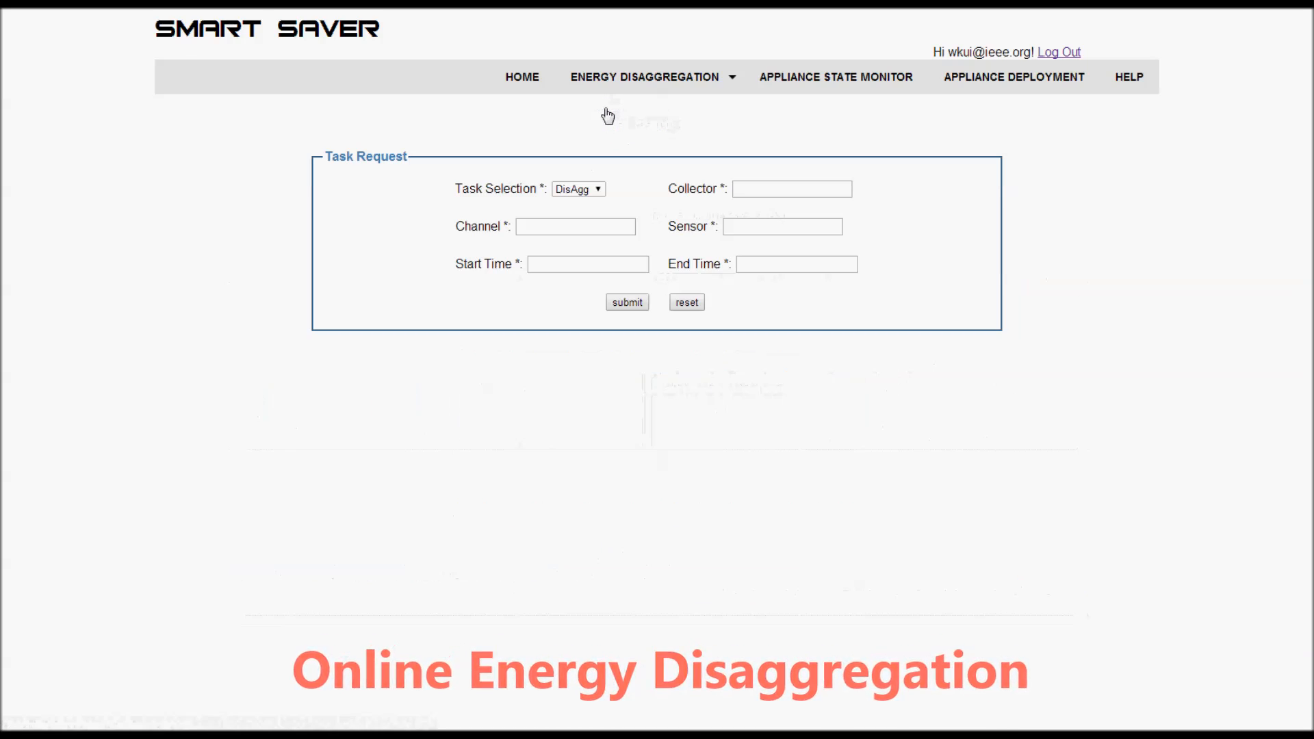
click(789, 189)
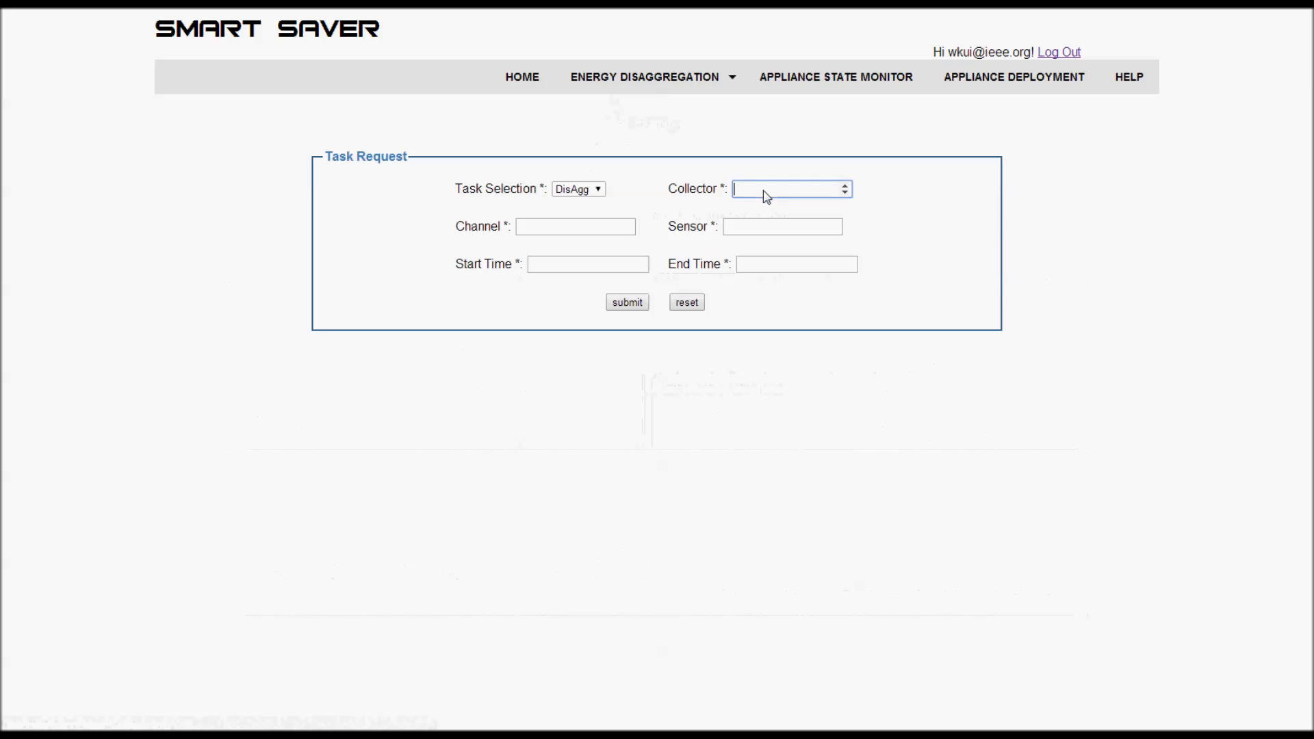
text(1)
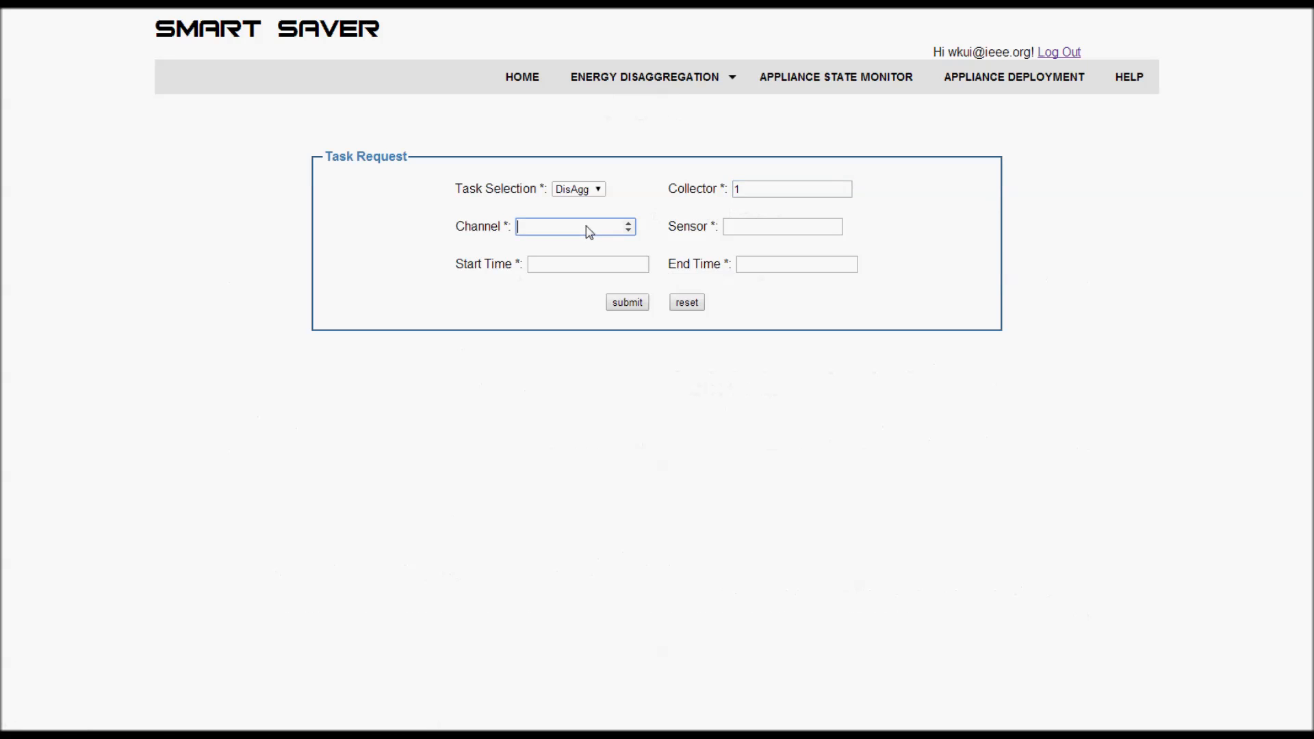
text(1)
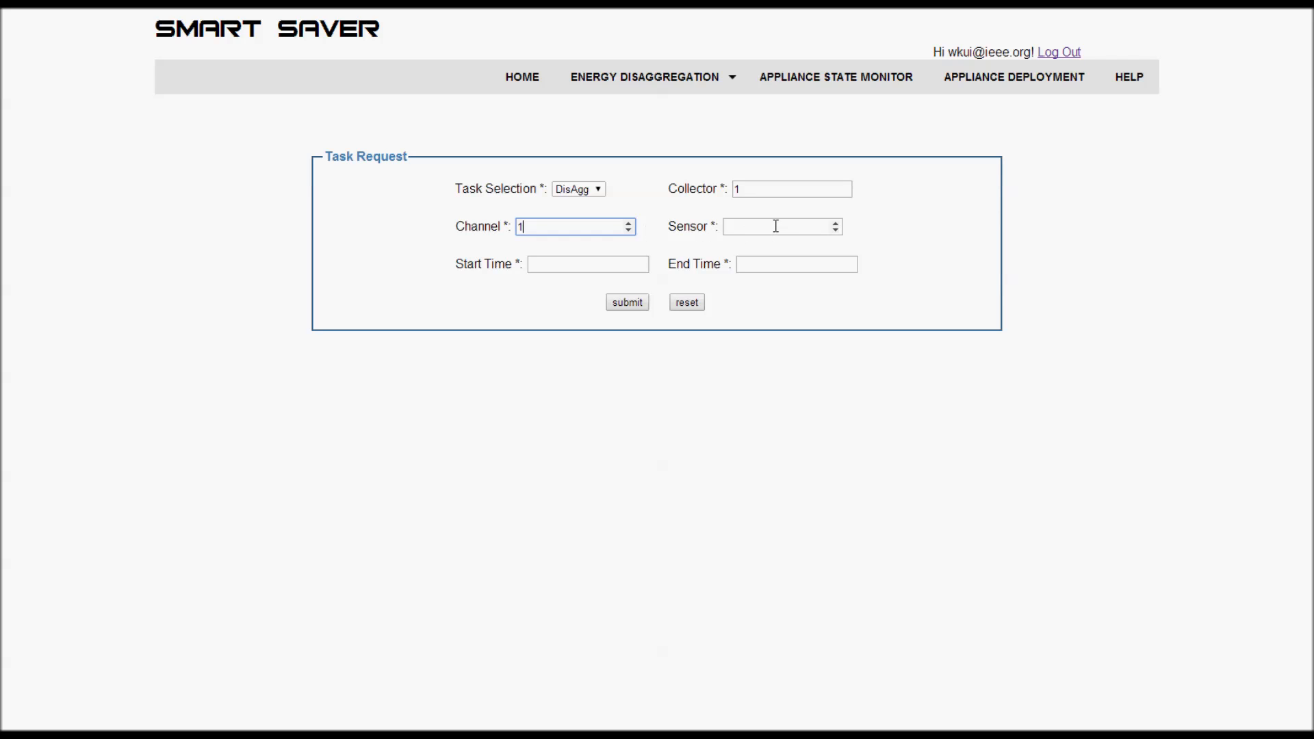
text(2)
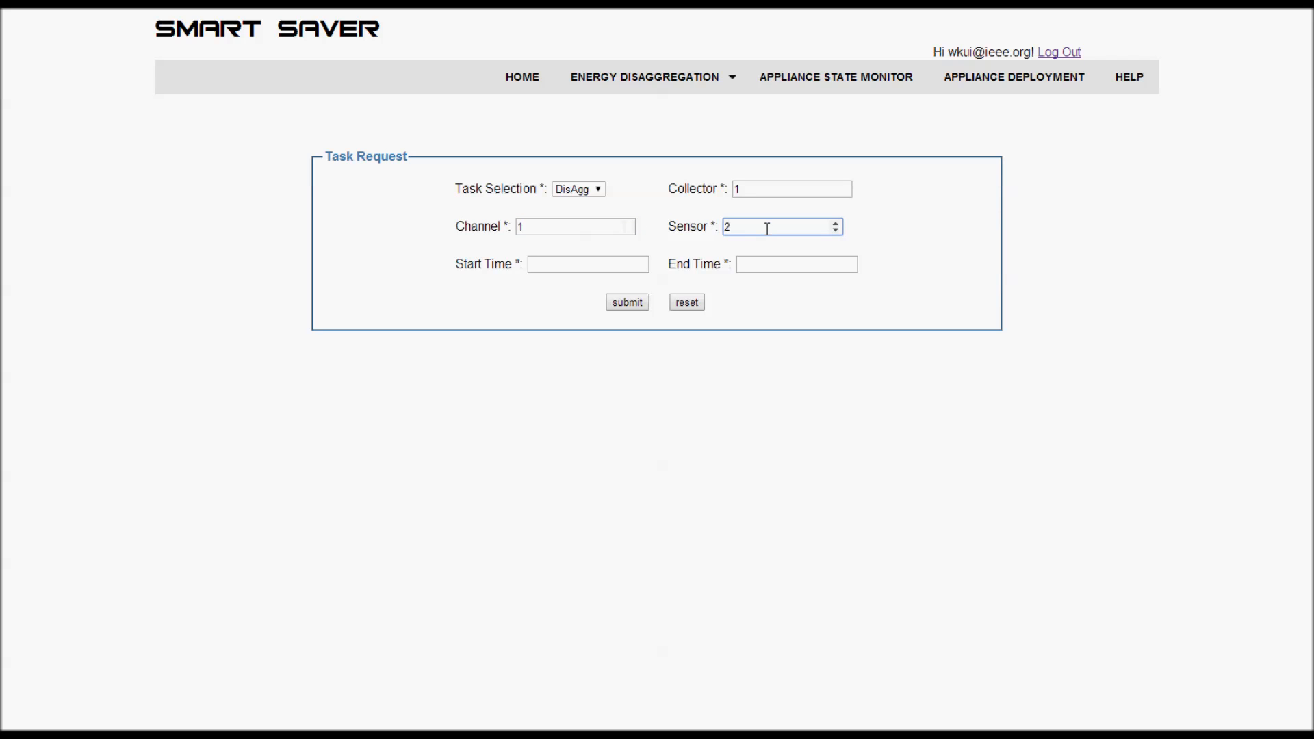
click(587, 264)
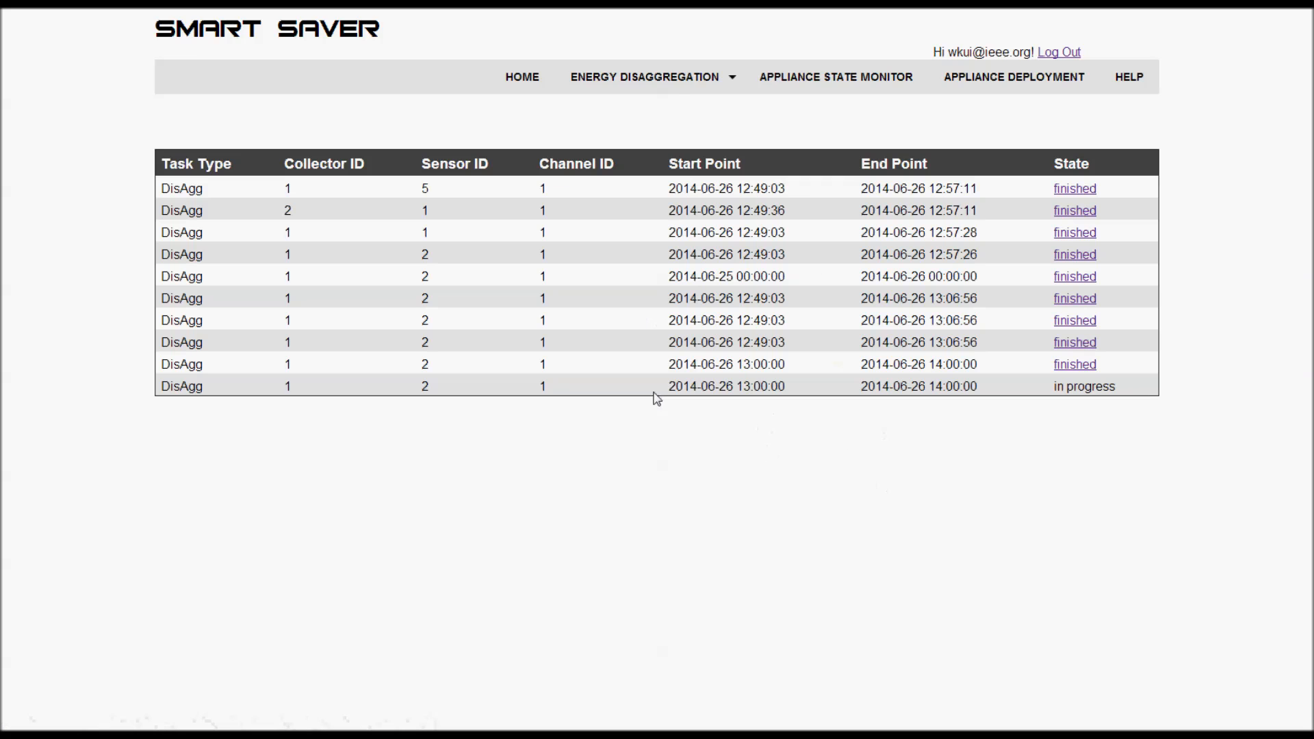
mouse_move(1119, 393)
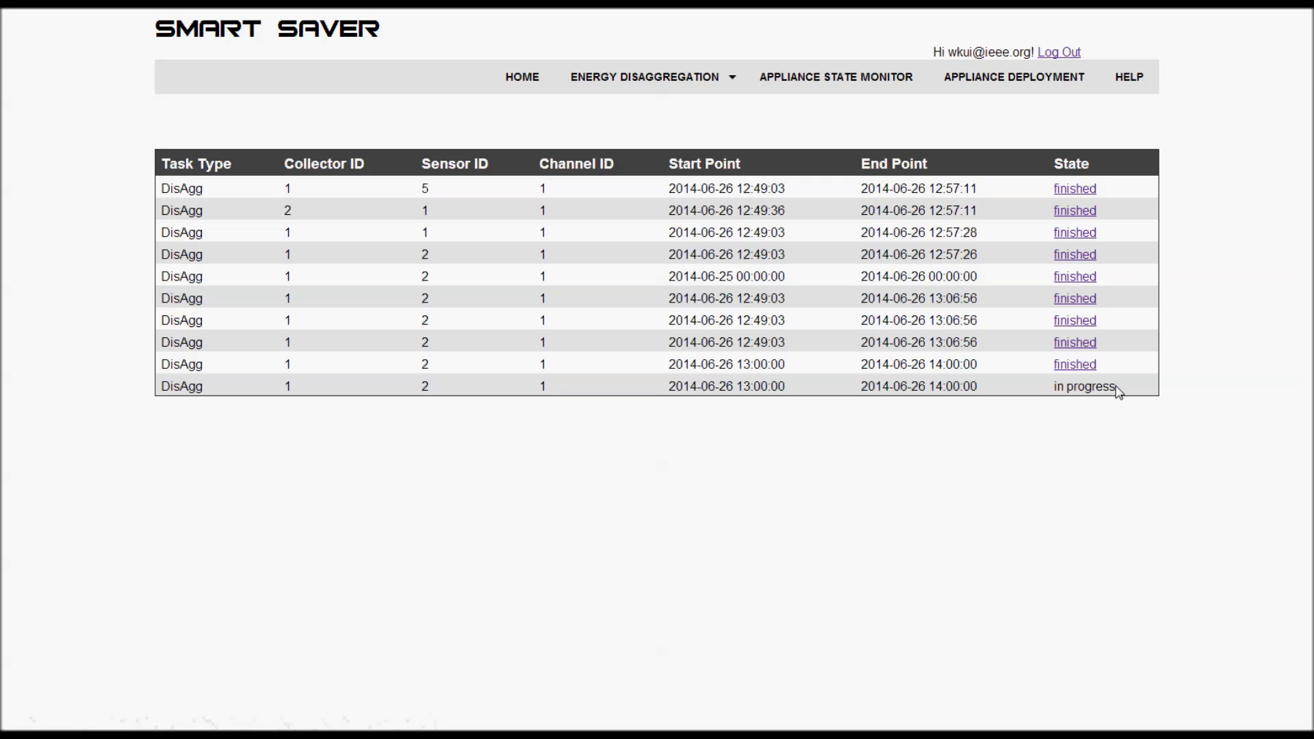
- Highlight the newest task's 'in progress' state in the Task Results table, then deselect it
double_click(1086, 386)
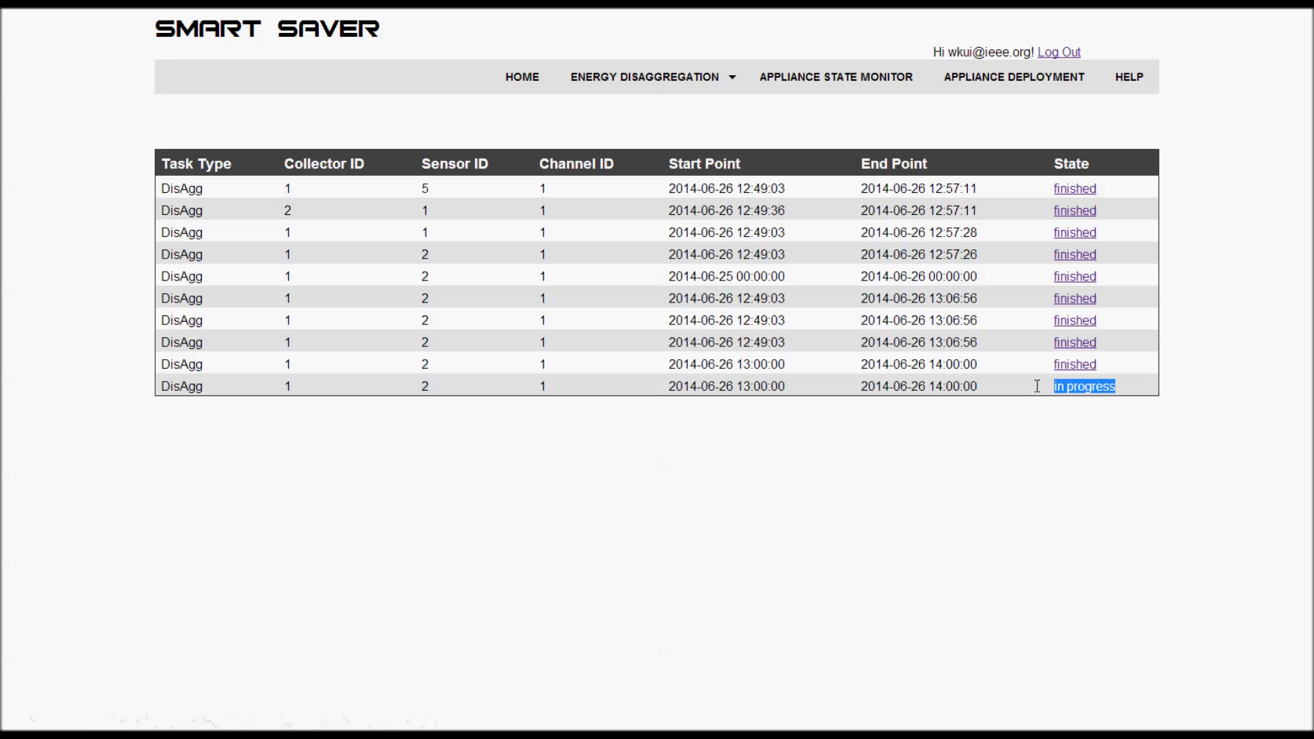
mouse_move(731, 382)
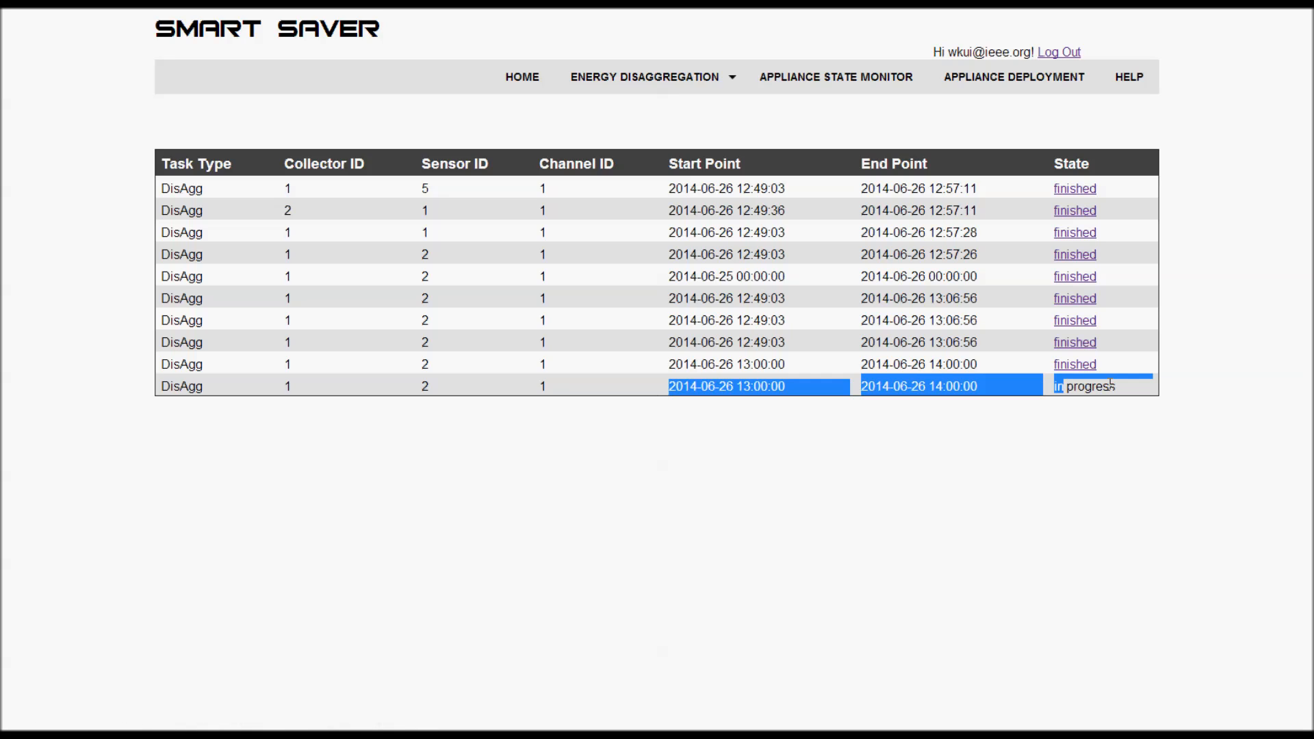
click(587, 503)
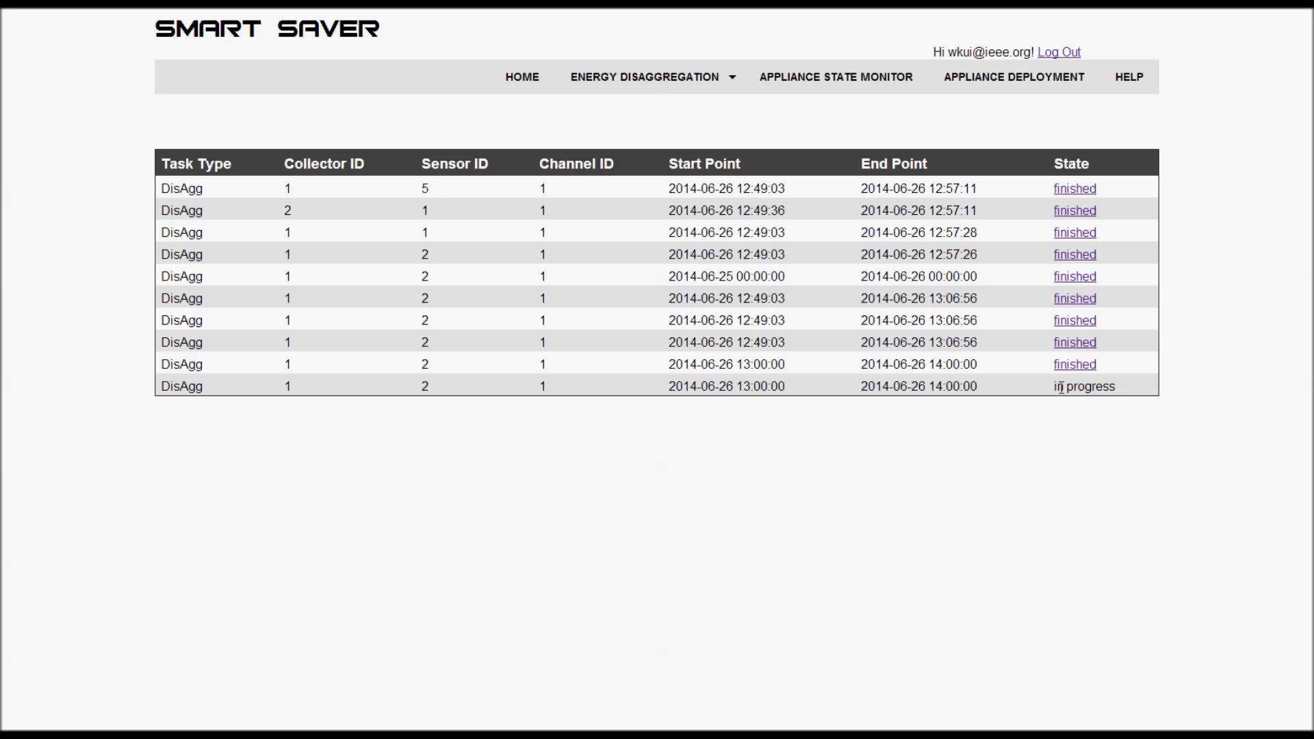
mouse_move(1071, 385)
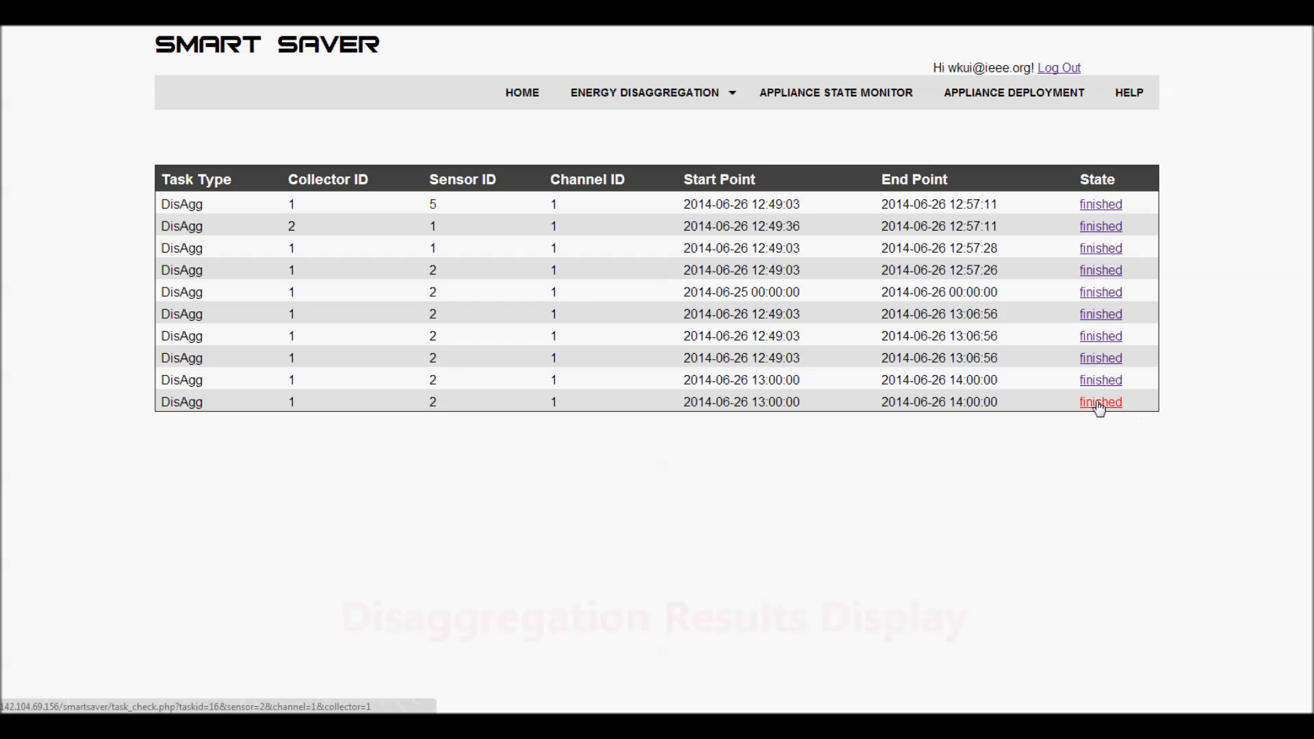
- View the finished task's disaggregation result charts, then move on to the appliance information form
click(1101, 401)
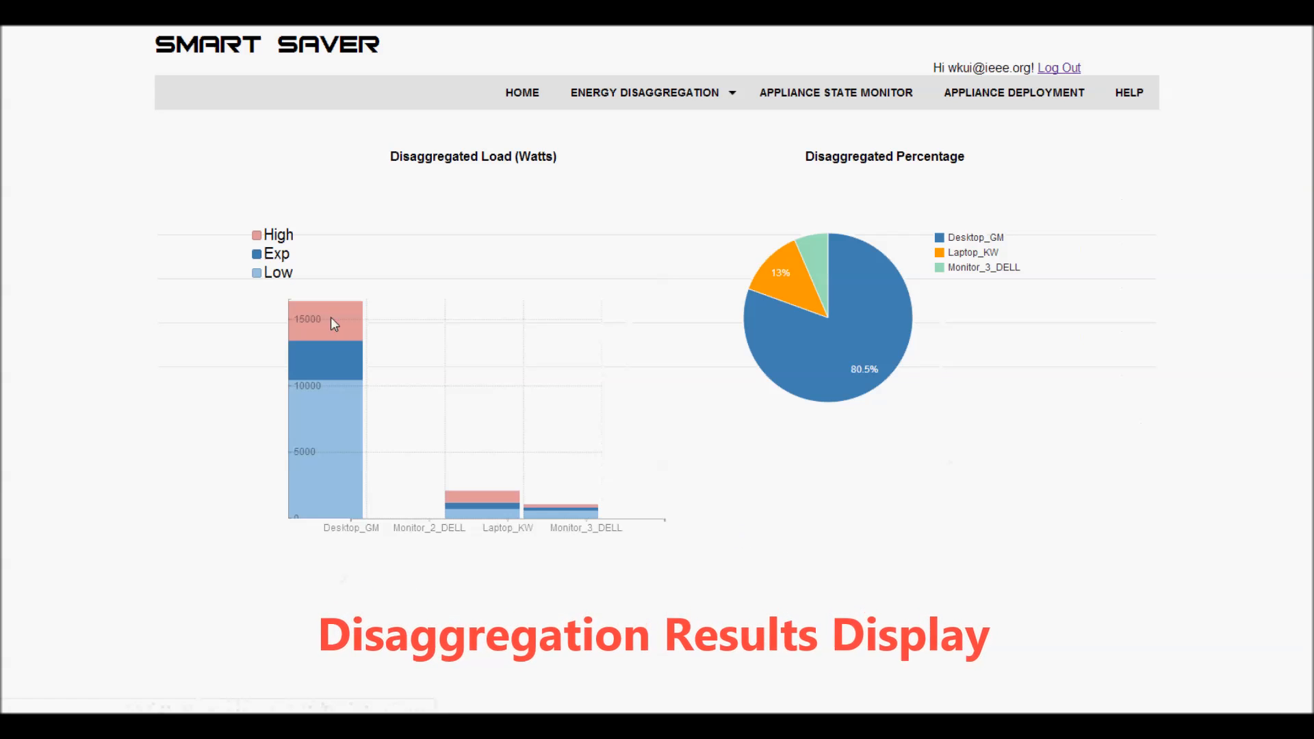
mouse_move(443, 526)
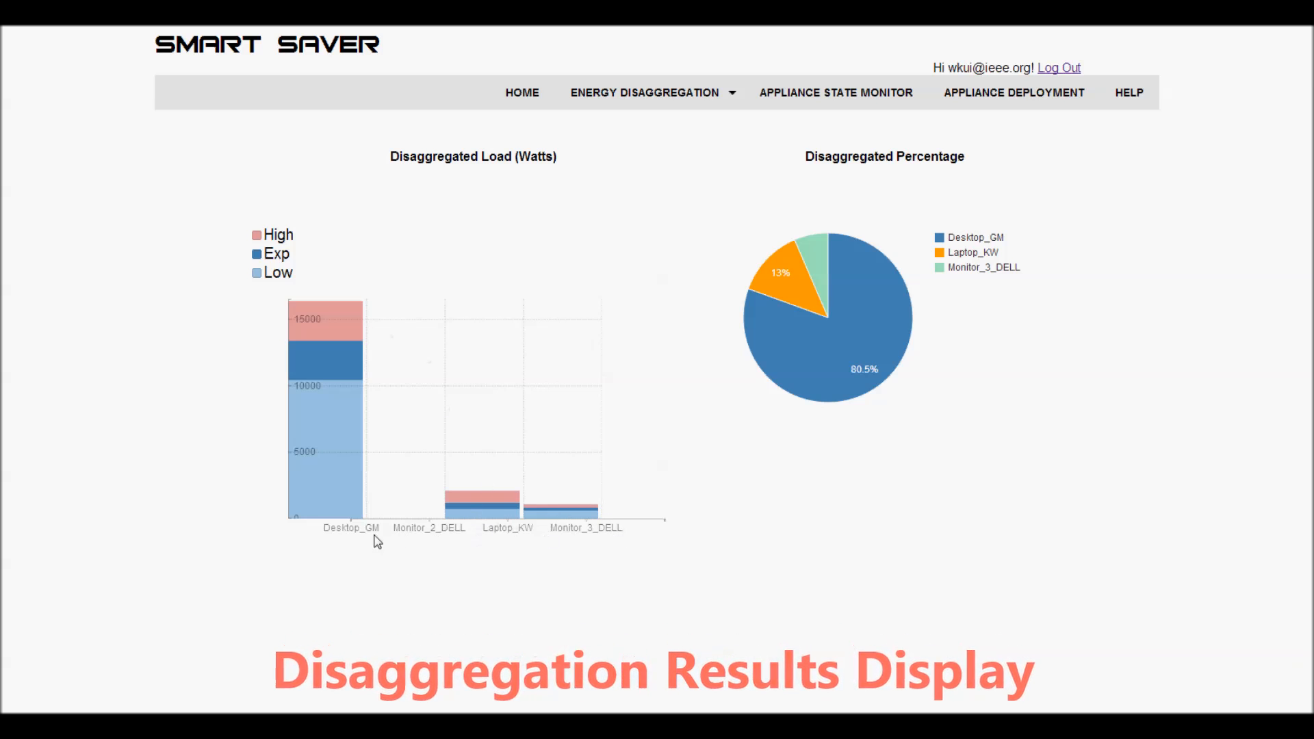
mouse_move(871, 396)
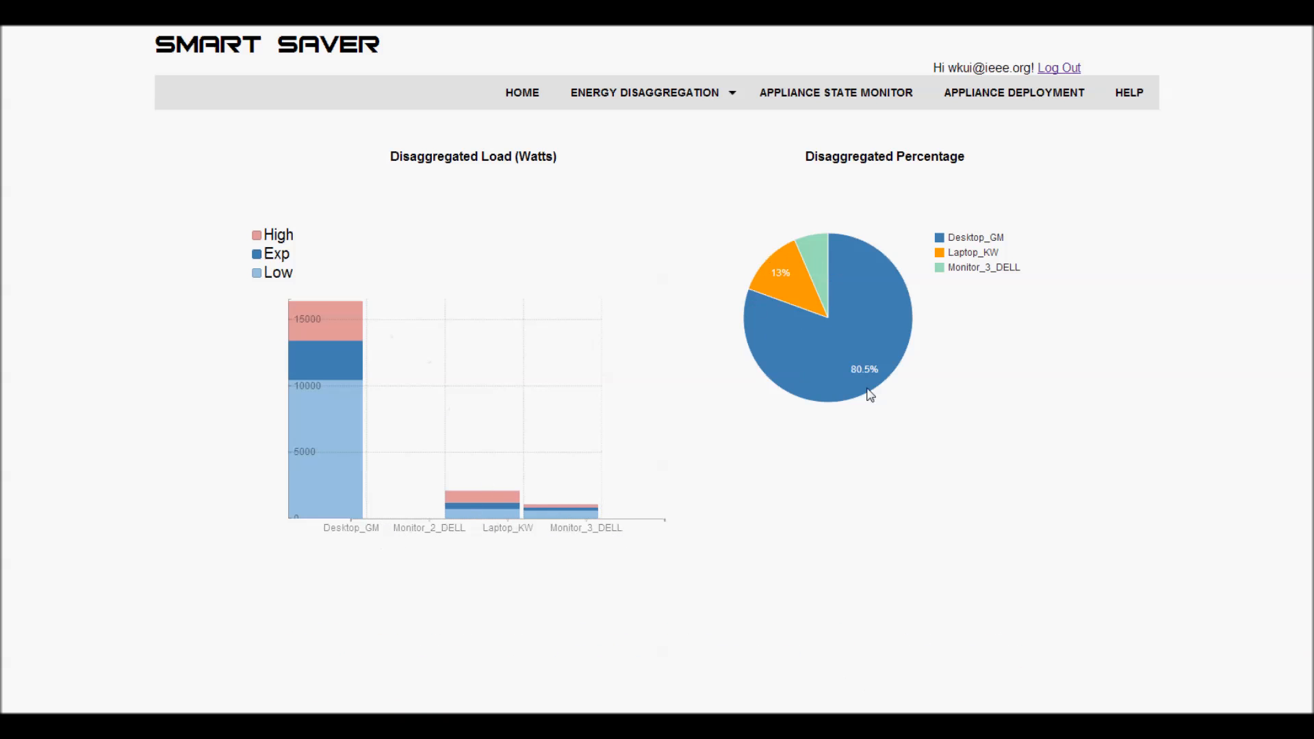
mouse_move(1039, 252)
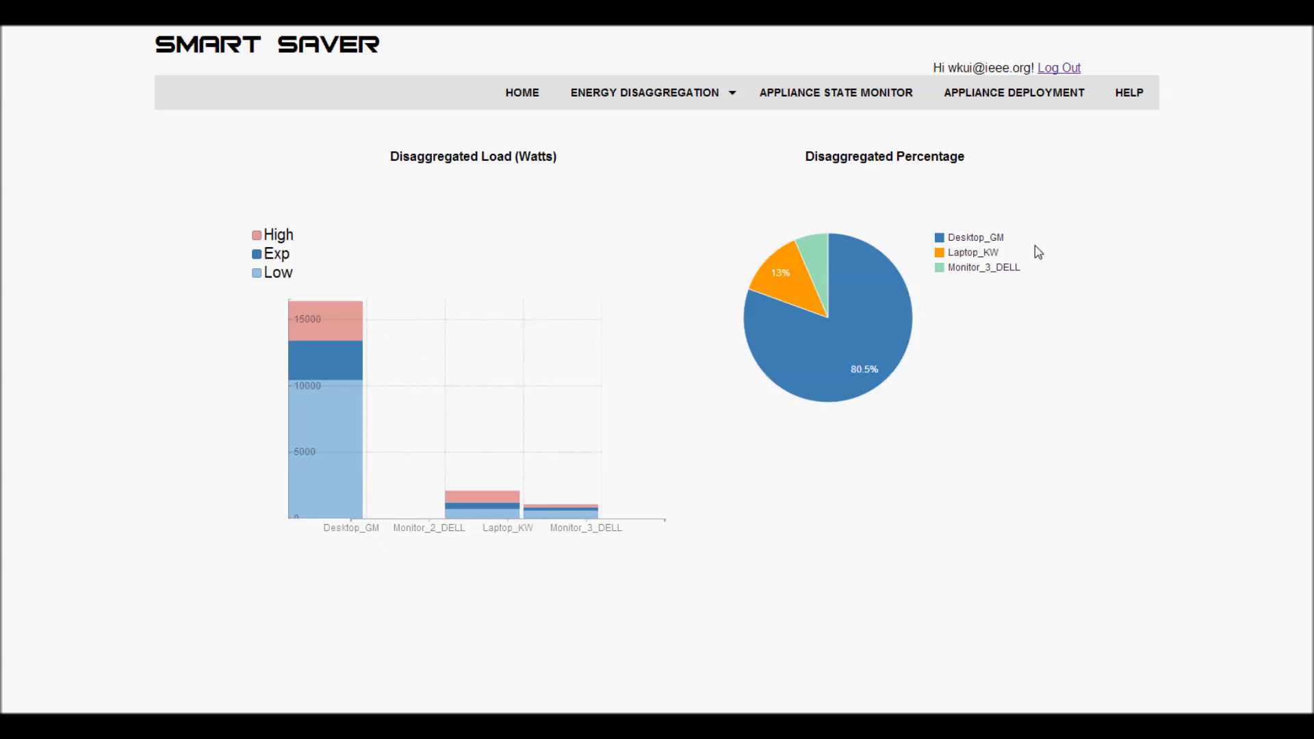
click(1014, 92)
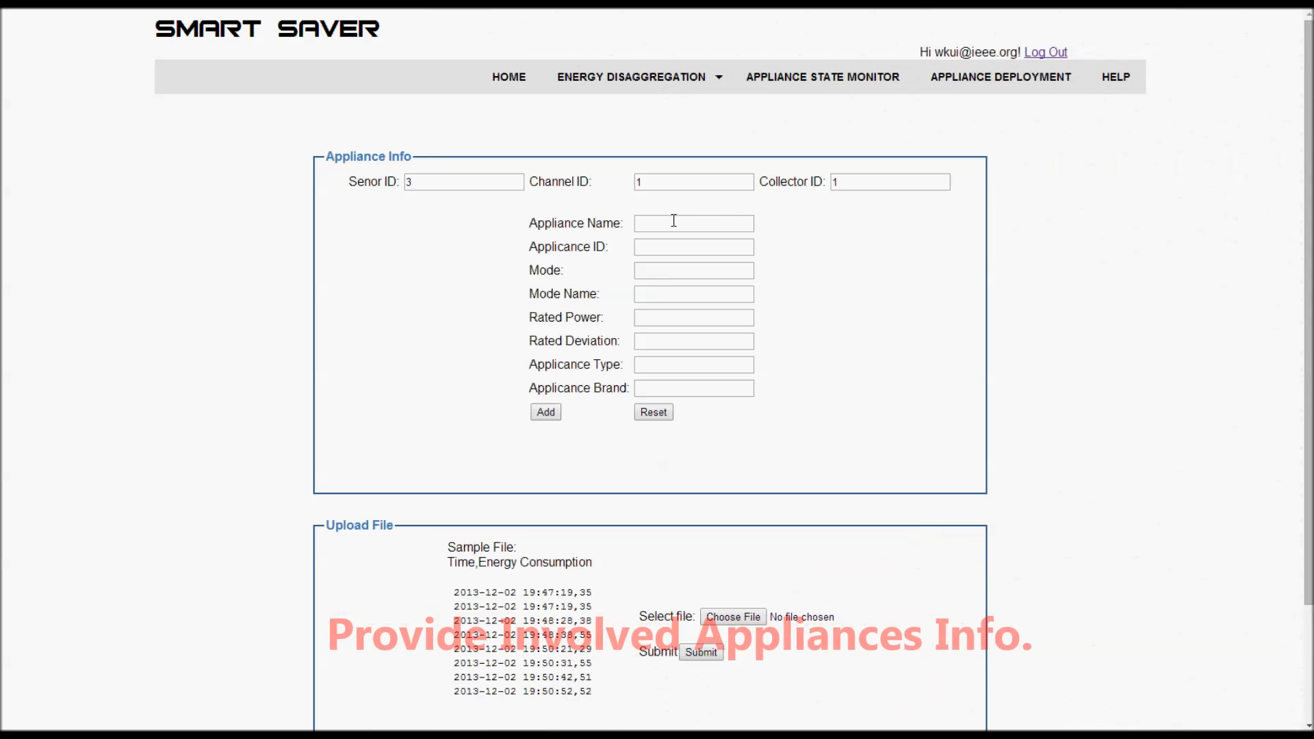
- Add app1 with rated power 45 and rated deviation 15 to sensor 3's appliance records
text(app)
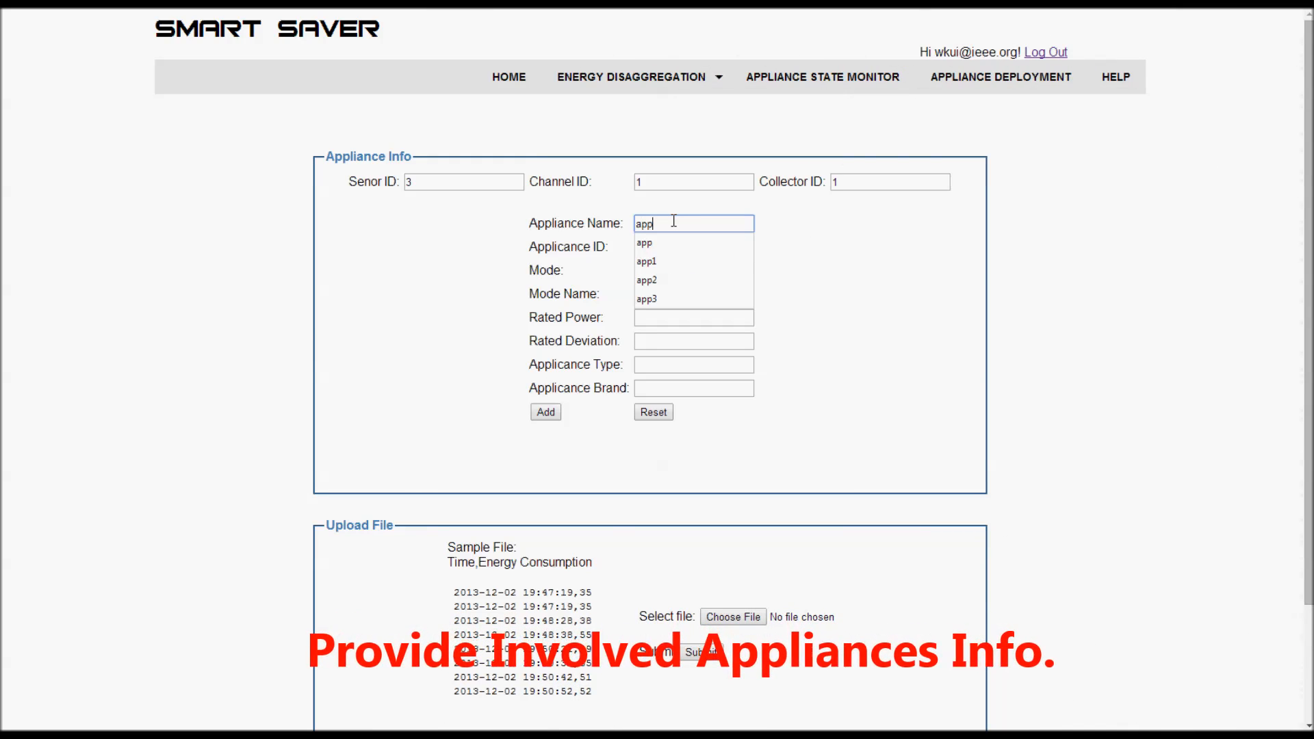
click(646, 260)
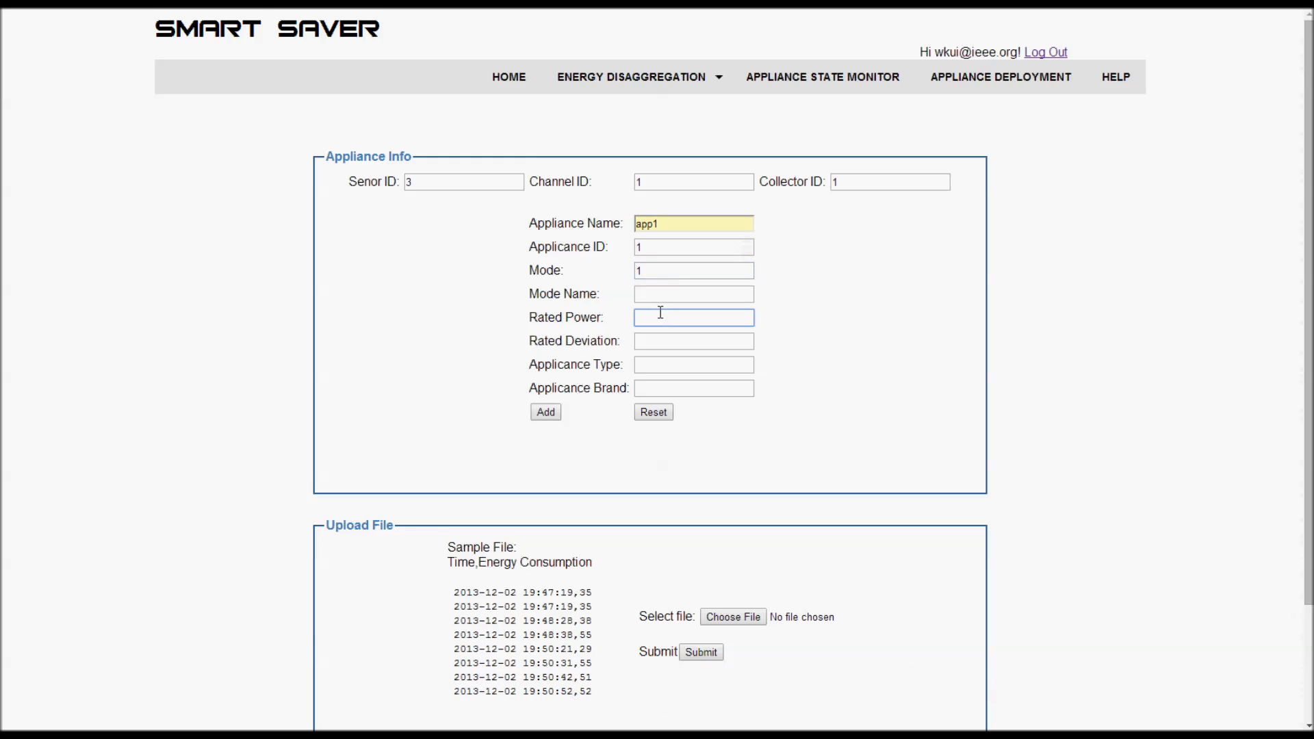
text(45)
click(694, 341)
text(1)
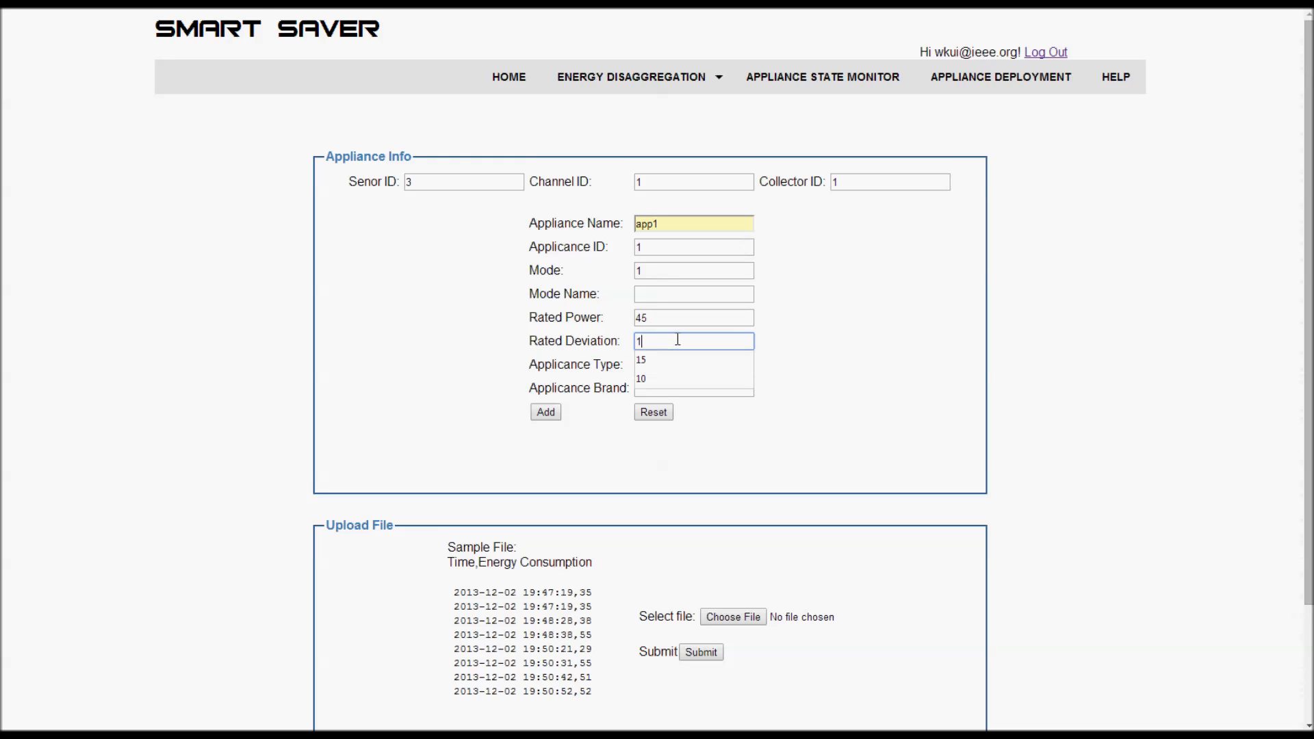
click(641, 360)
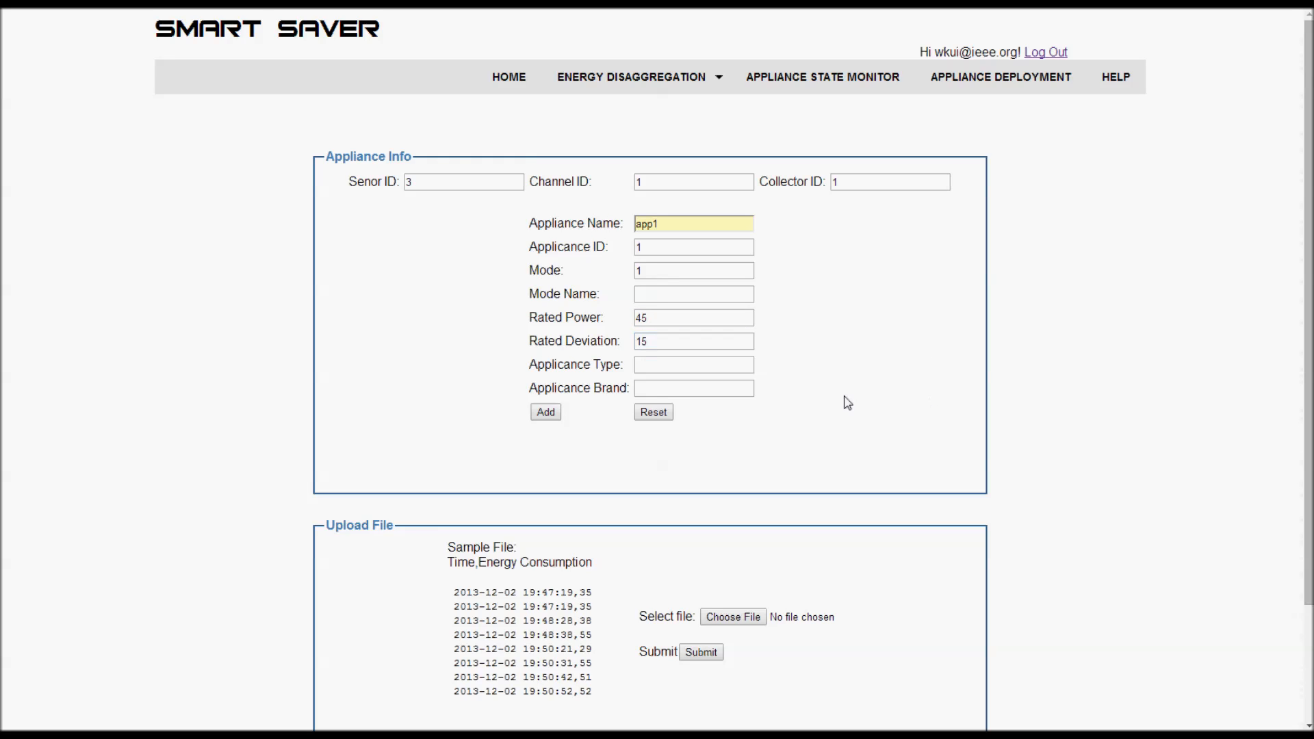
click(545, 412)
text(2)
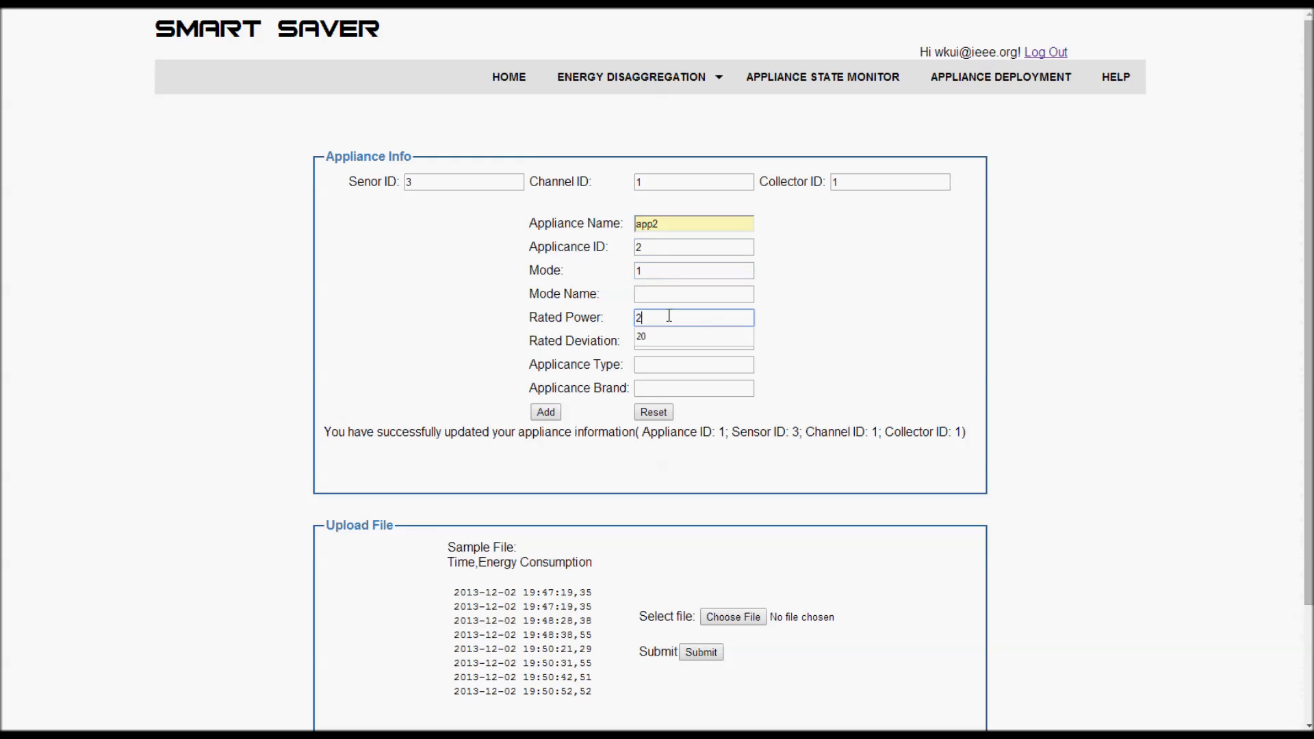
- Add app2 with rated power 20 and the remaining appliances through app4
click(545, 412)
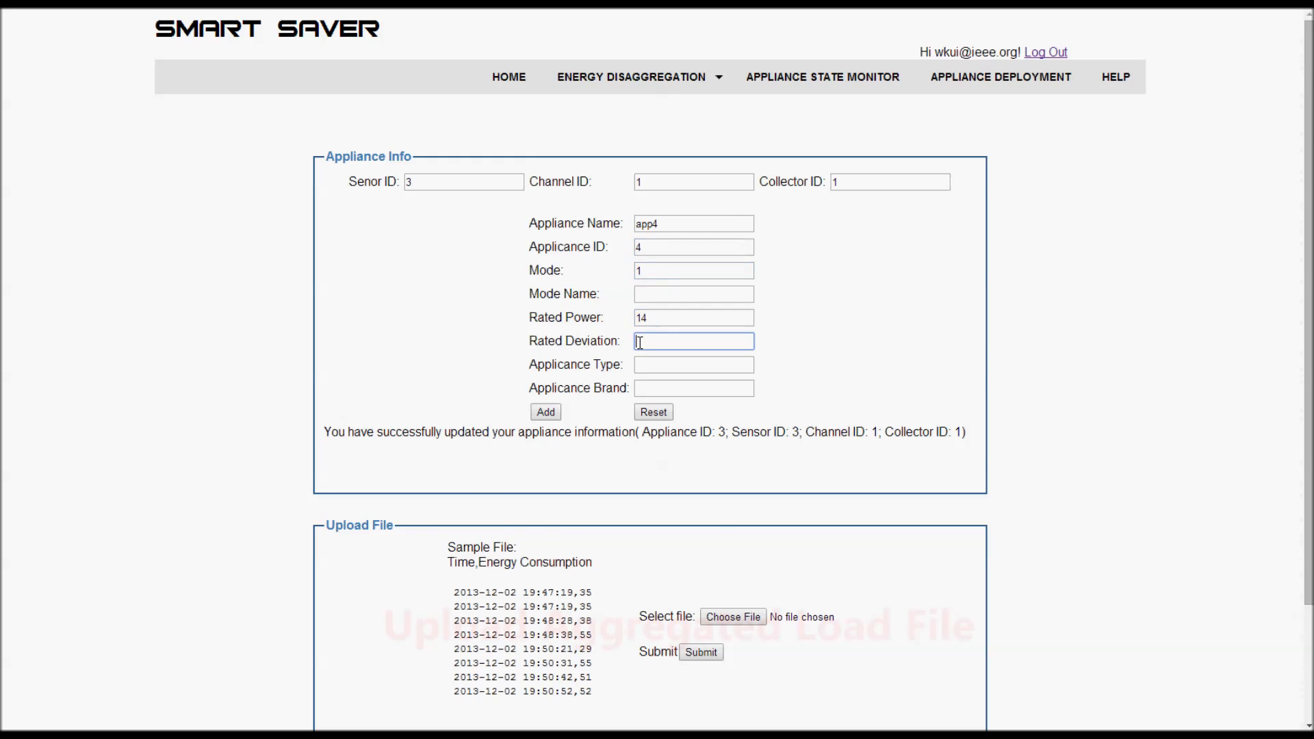
click(545, 412)
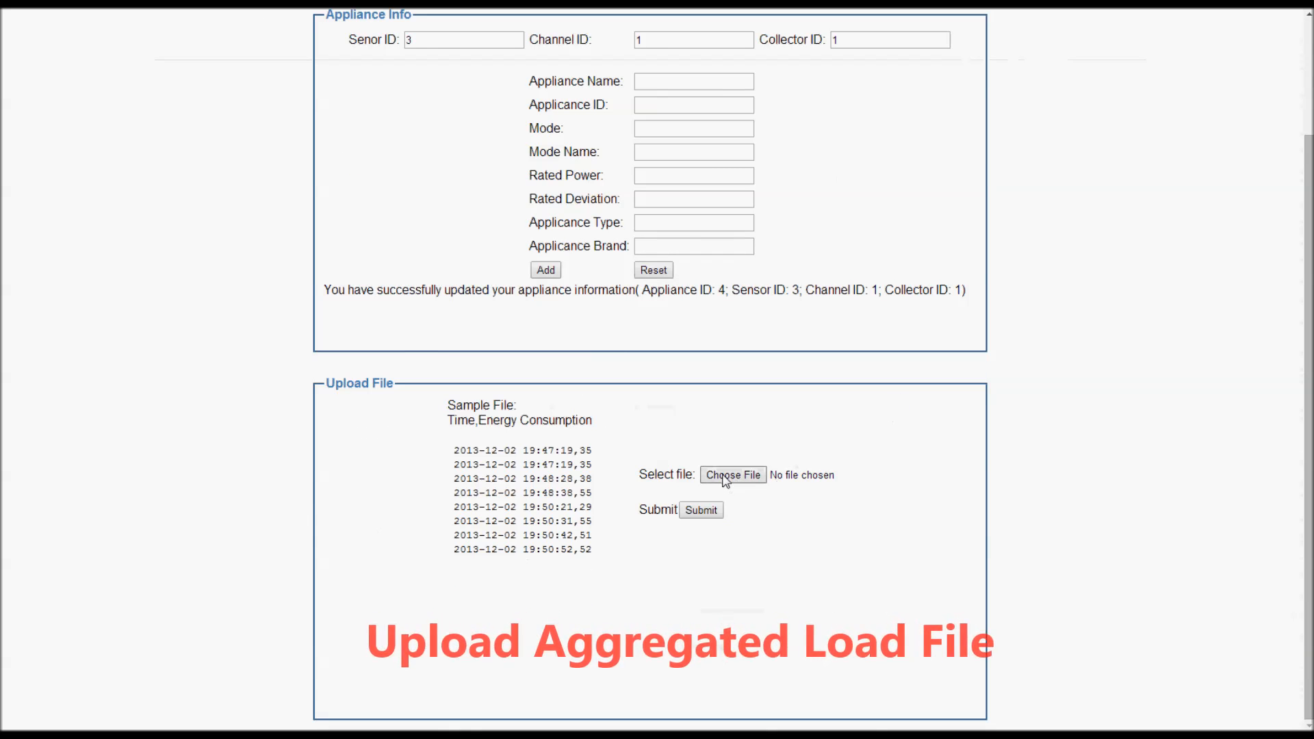
- Upload test-1.csv as the aggregated load file and submit it for disaggregation
click(731, 476)
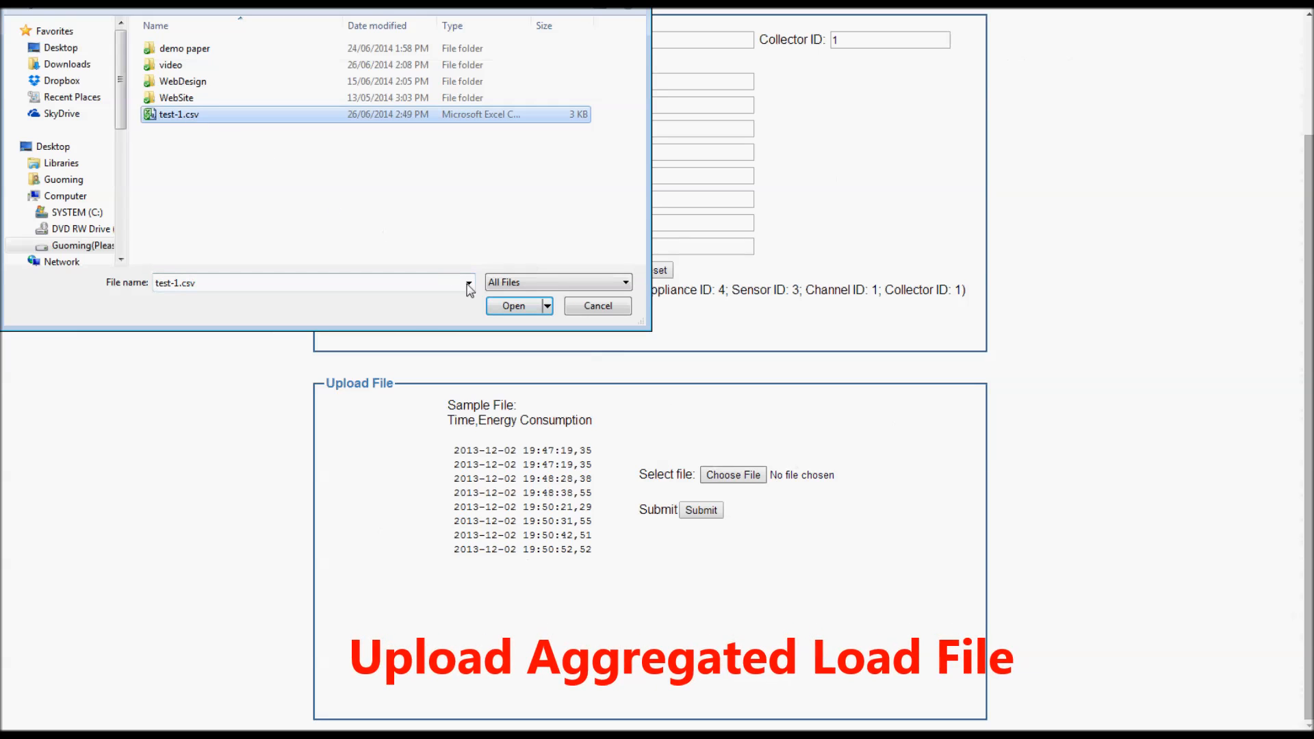
click(514, 306)
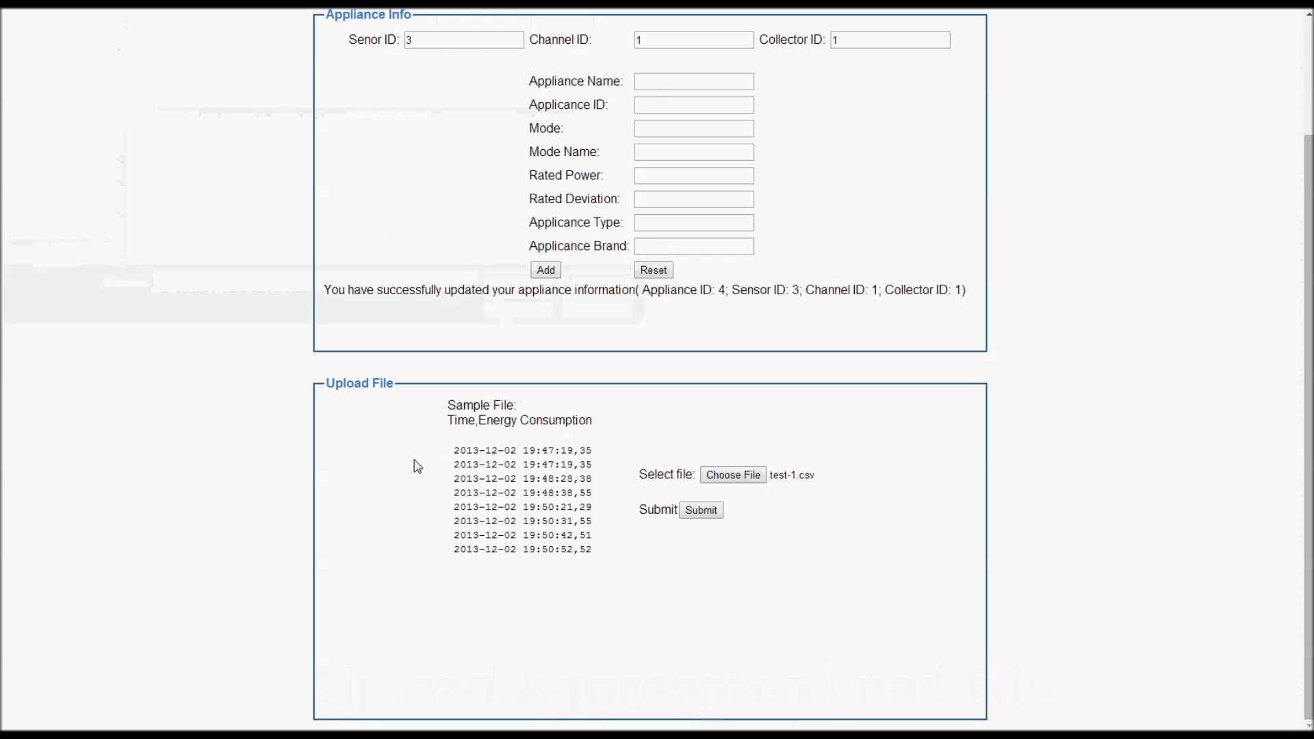
click(701, 509)
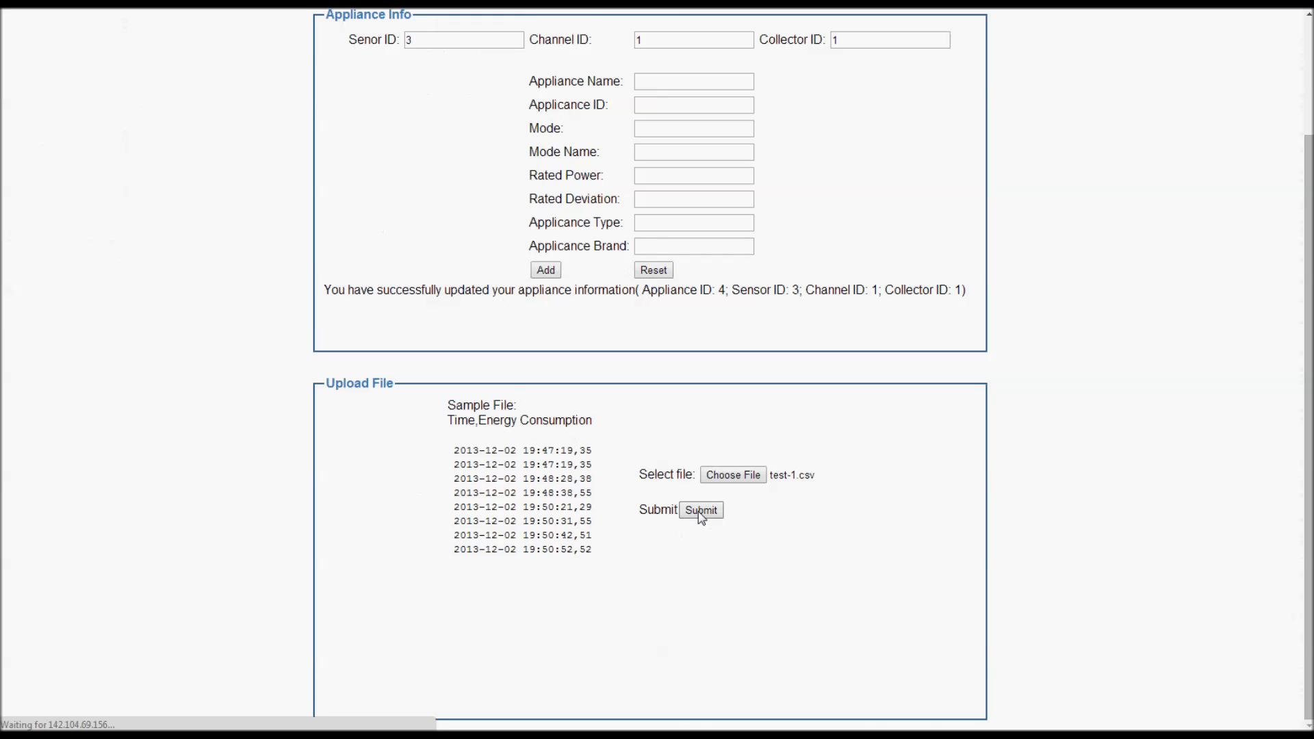
click(701, 511)
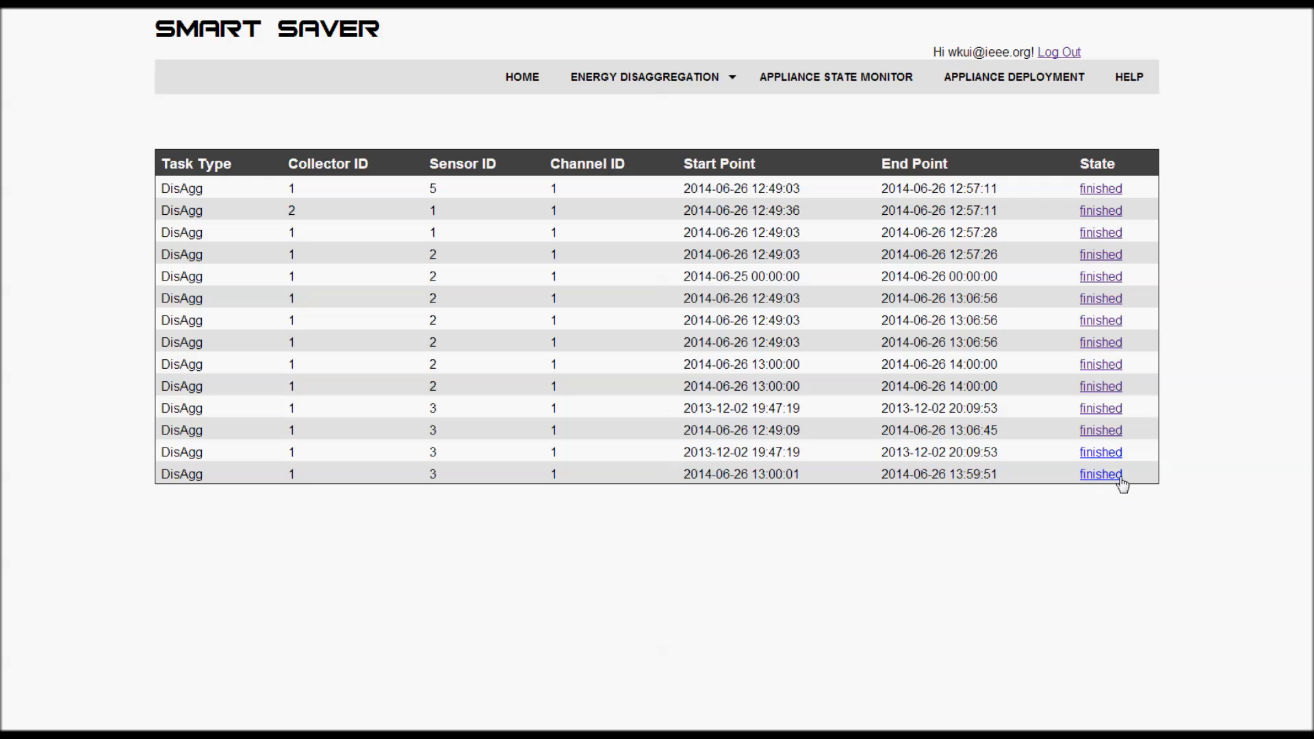
click(1099, 474)
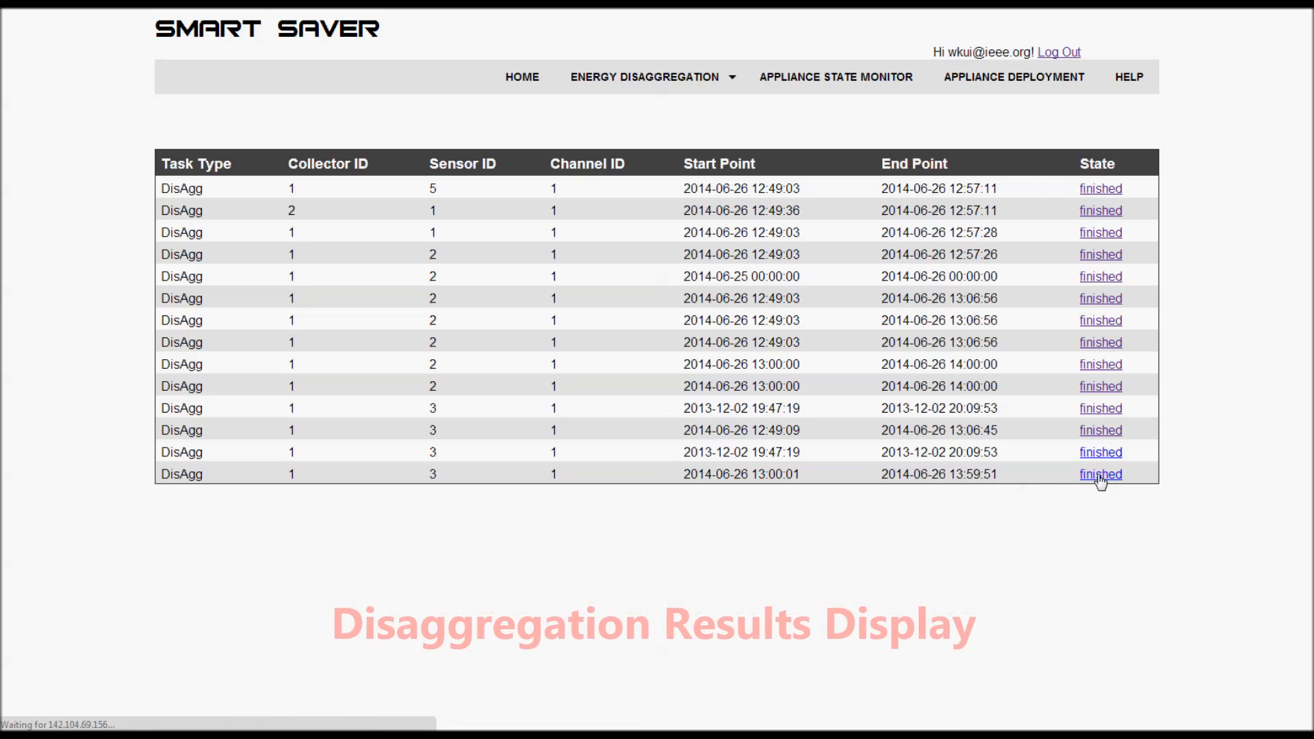
click(1101, 474)
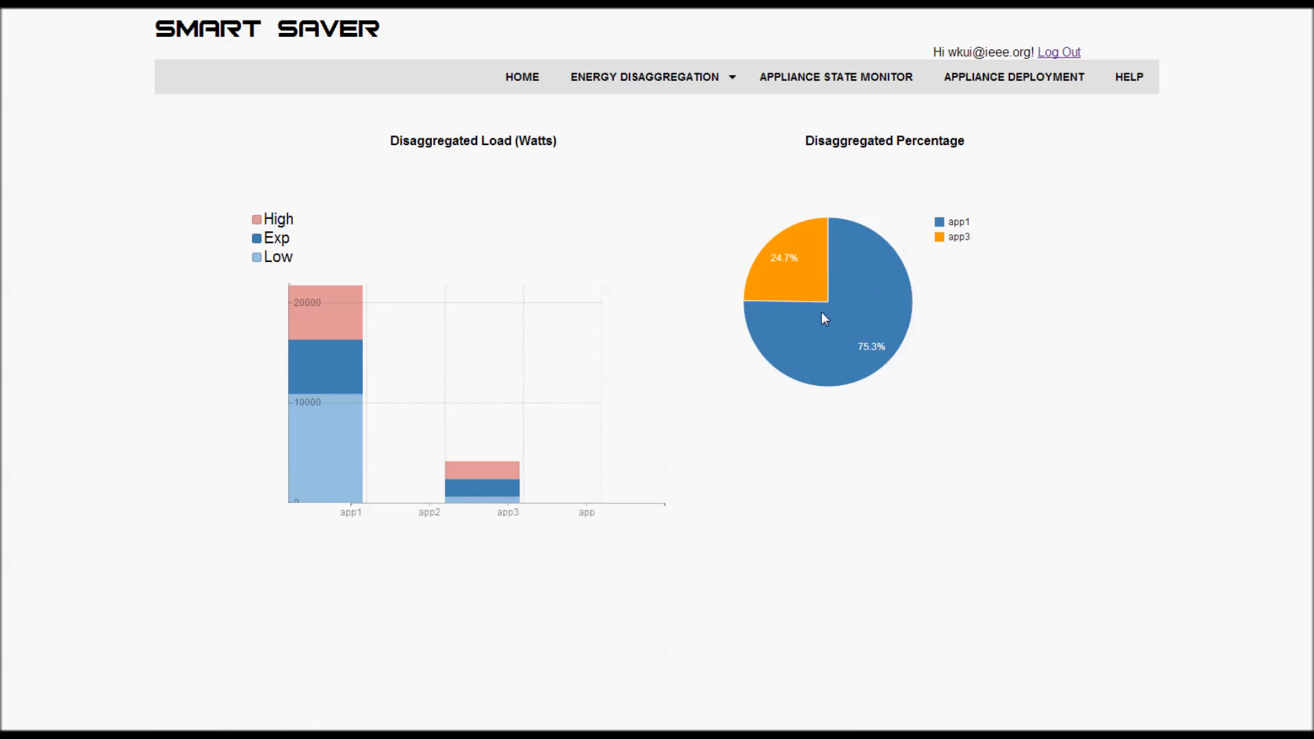
mouse_move(600, 517)
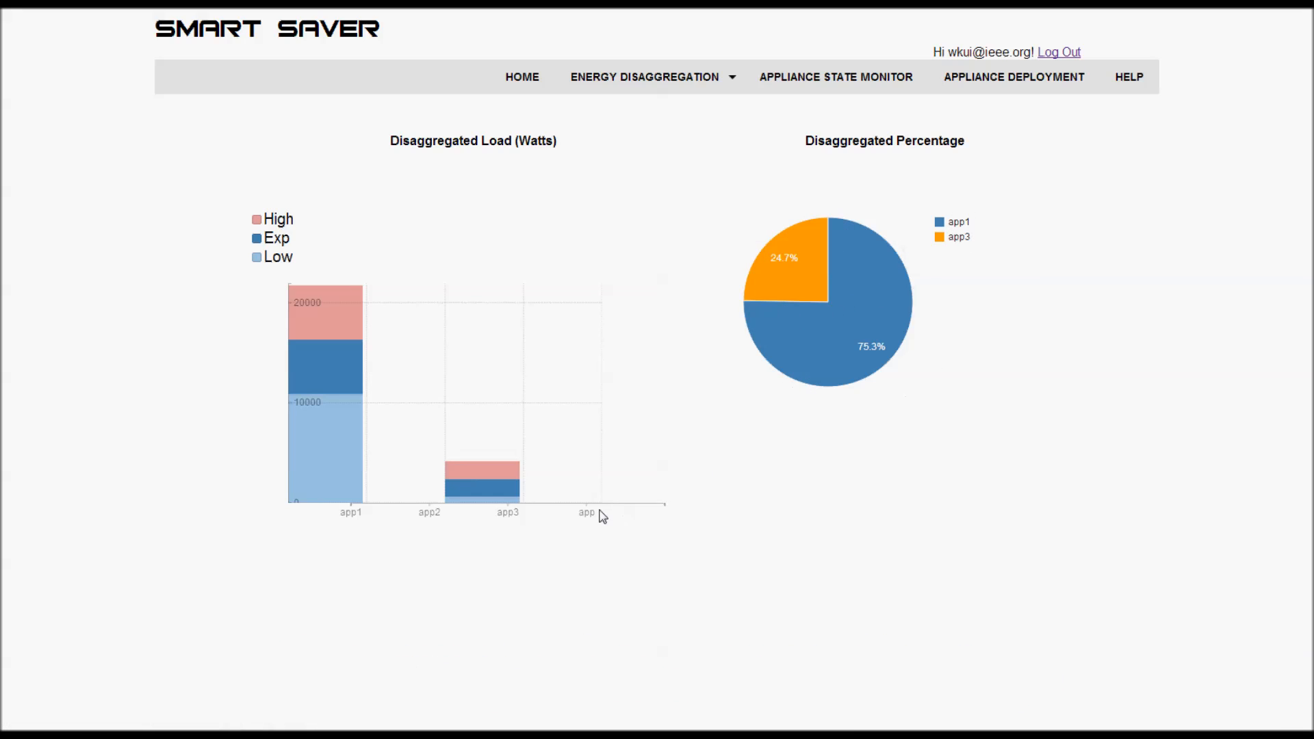
click(835, 77)
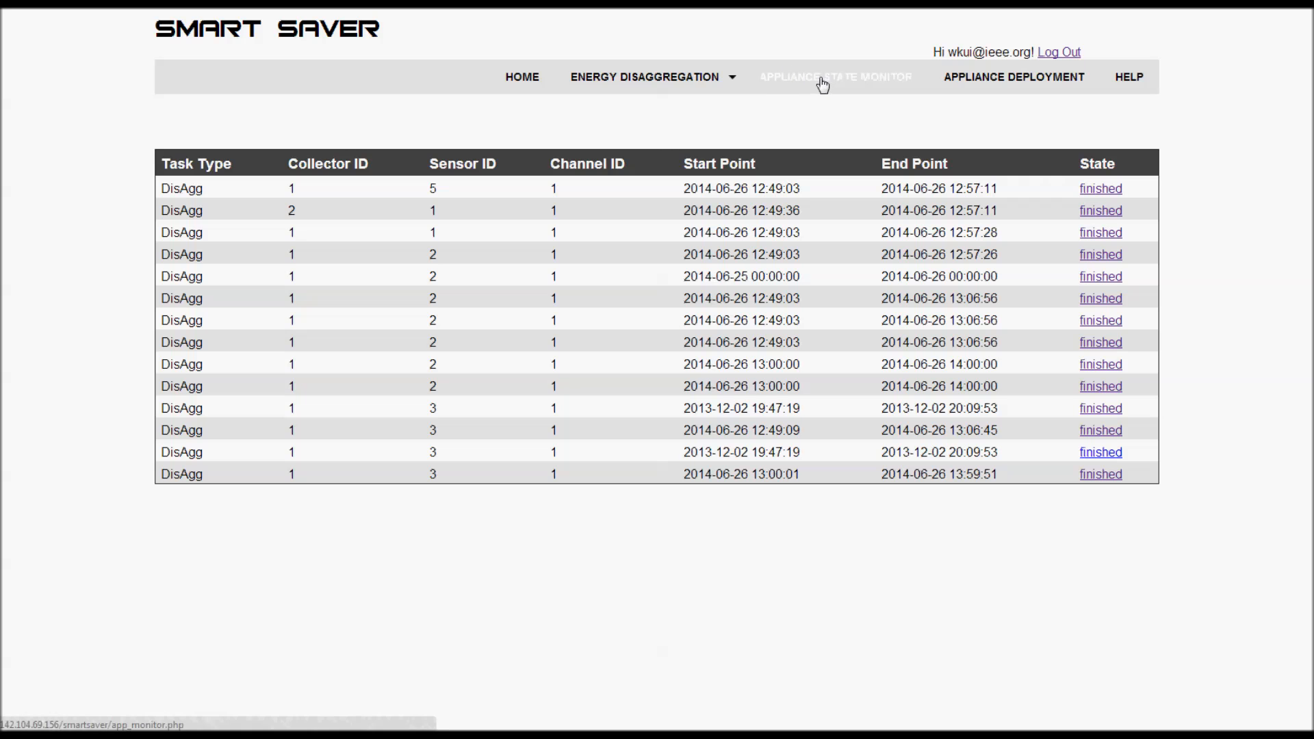
- Show the appliance state monitor overview and check the states of sensor 2's appliances
click(835, 76)
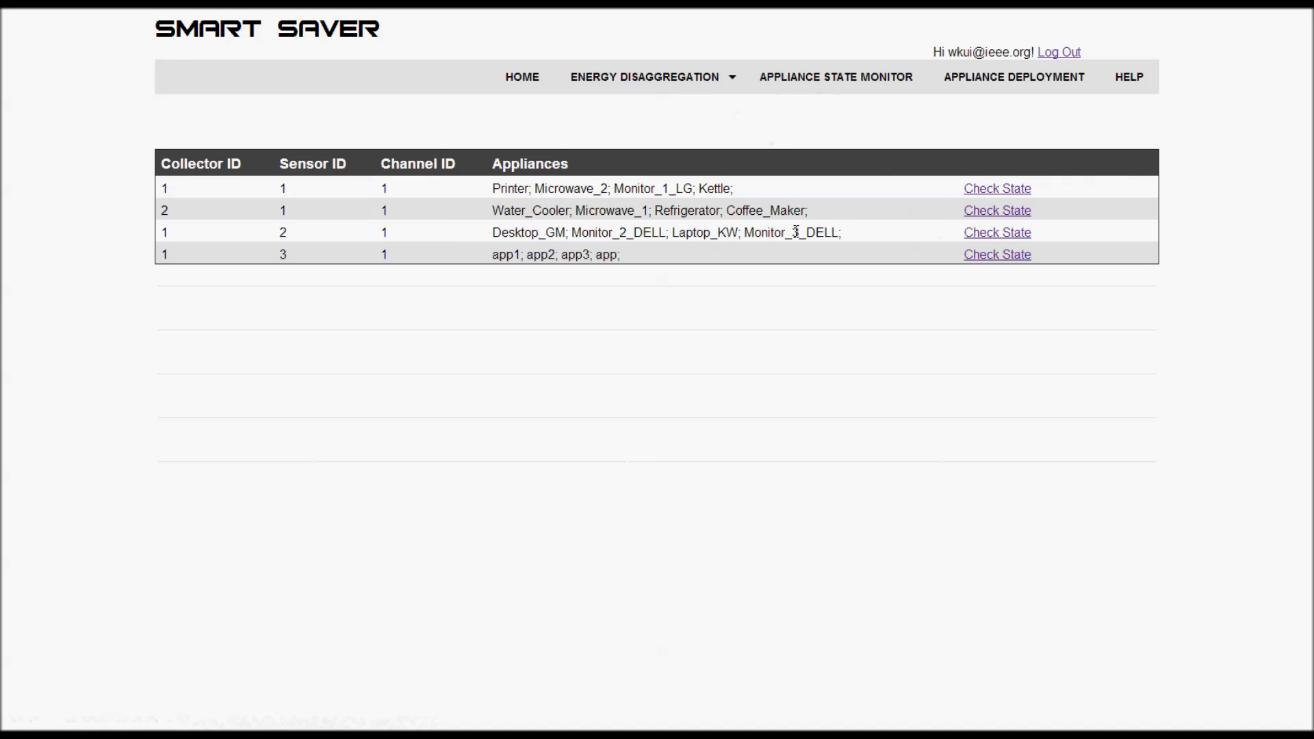
click(997, 233)
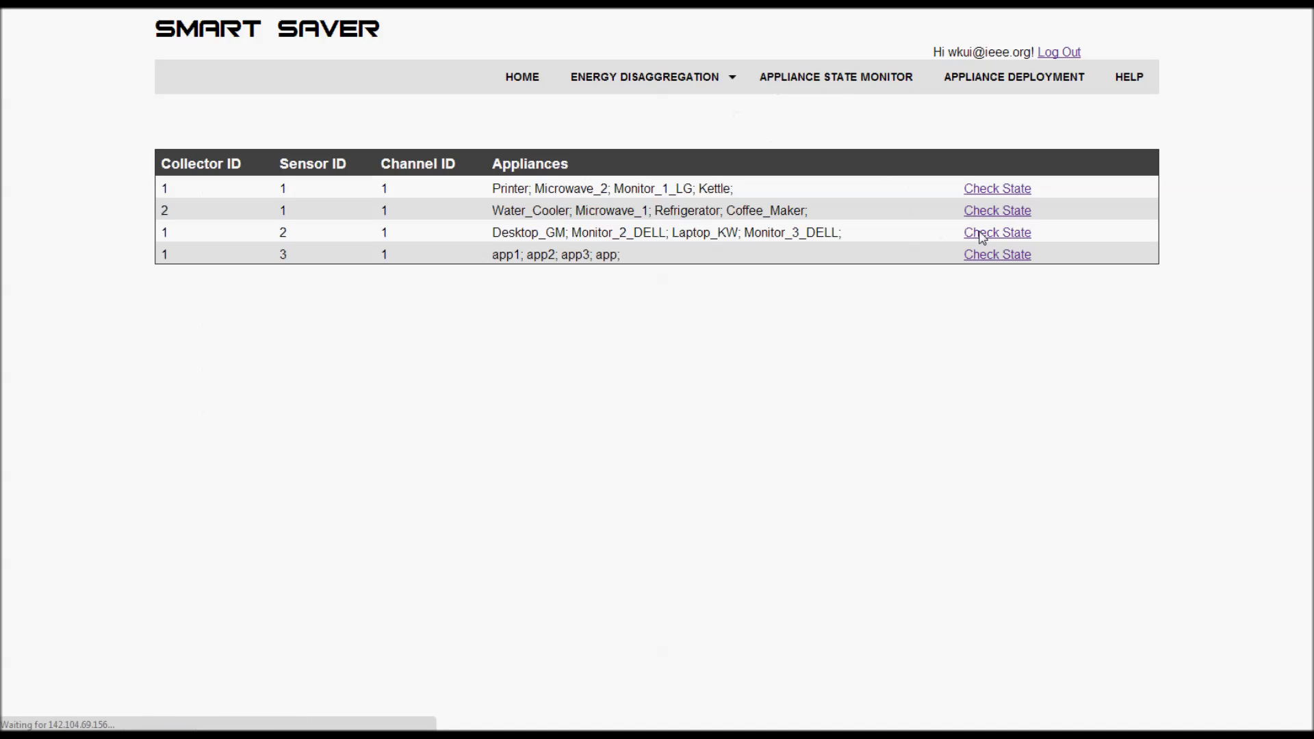
mouse_move(979, 237)
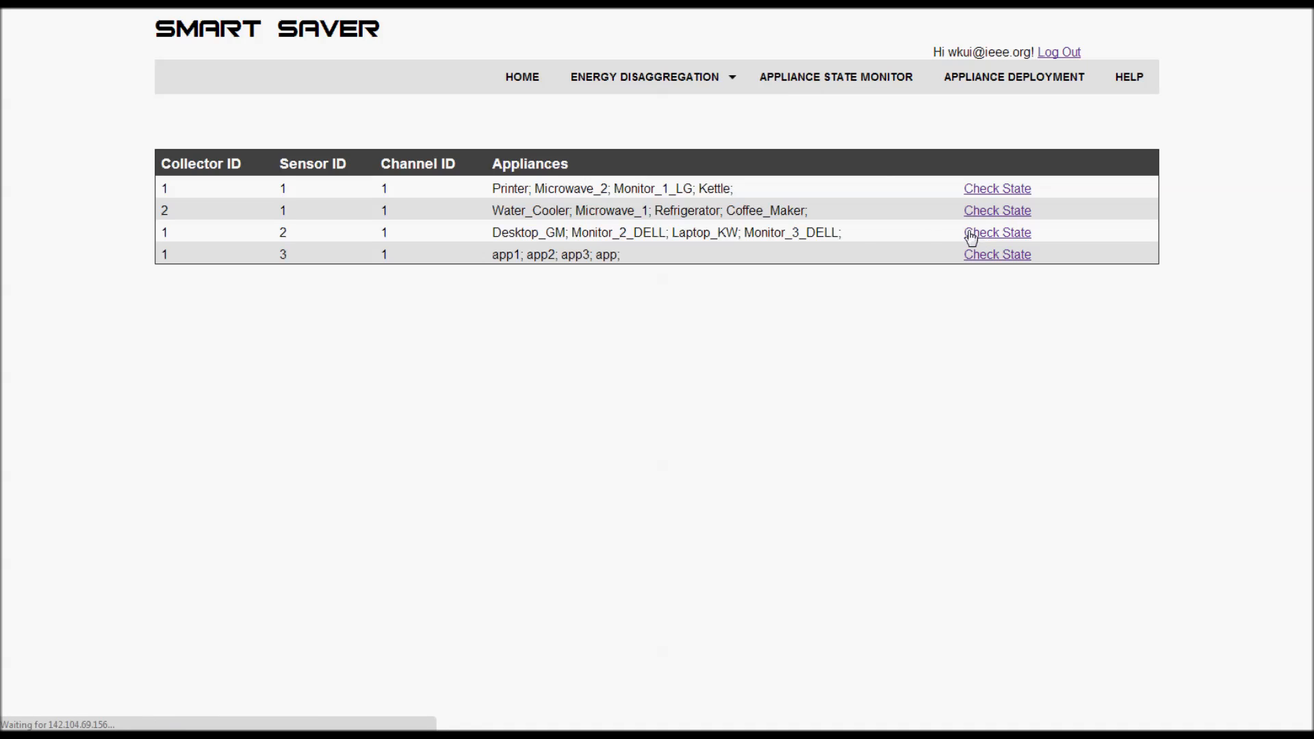
- View sensor 2's on/off state charts, then list the deployed appliances with their rated power
click(997, 233)
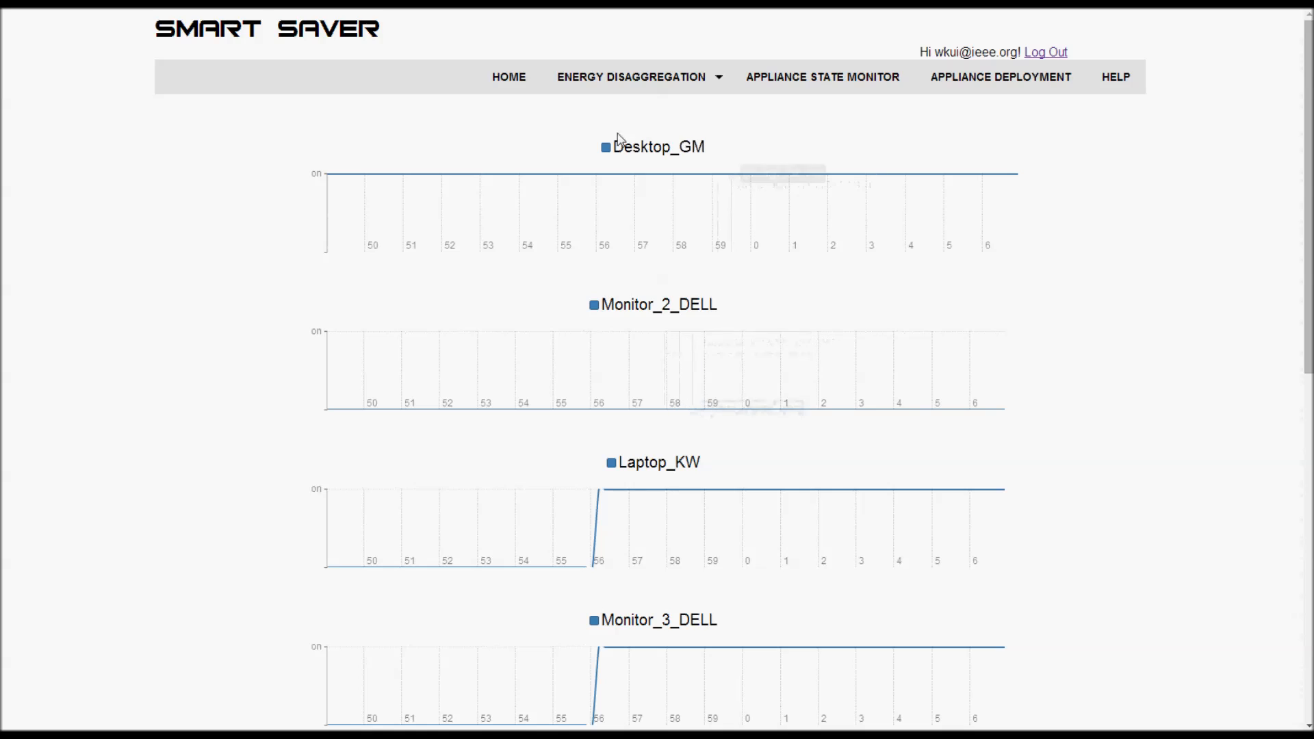
mouse_move(644, 293)
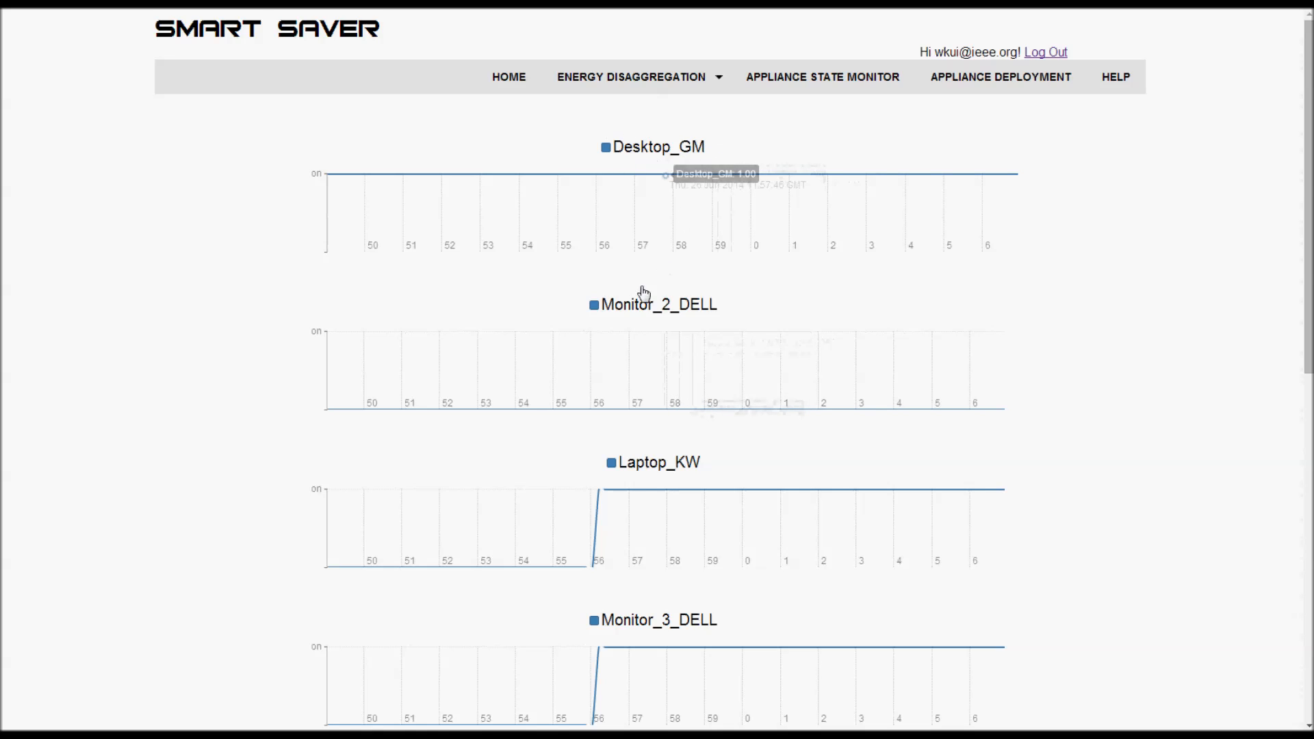
mouse_move(712, 488)
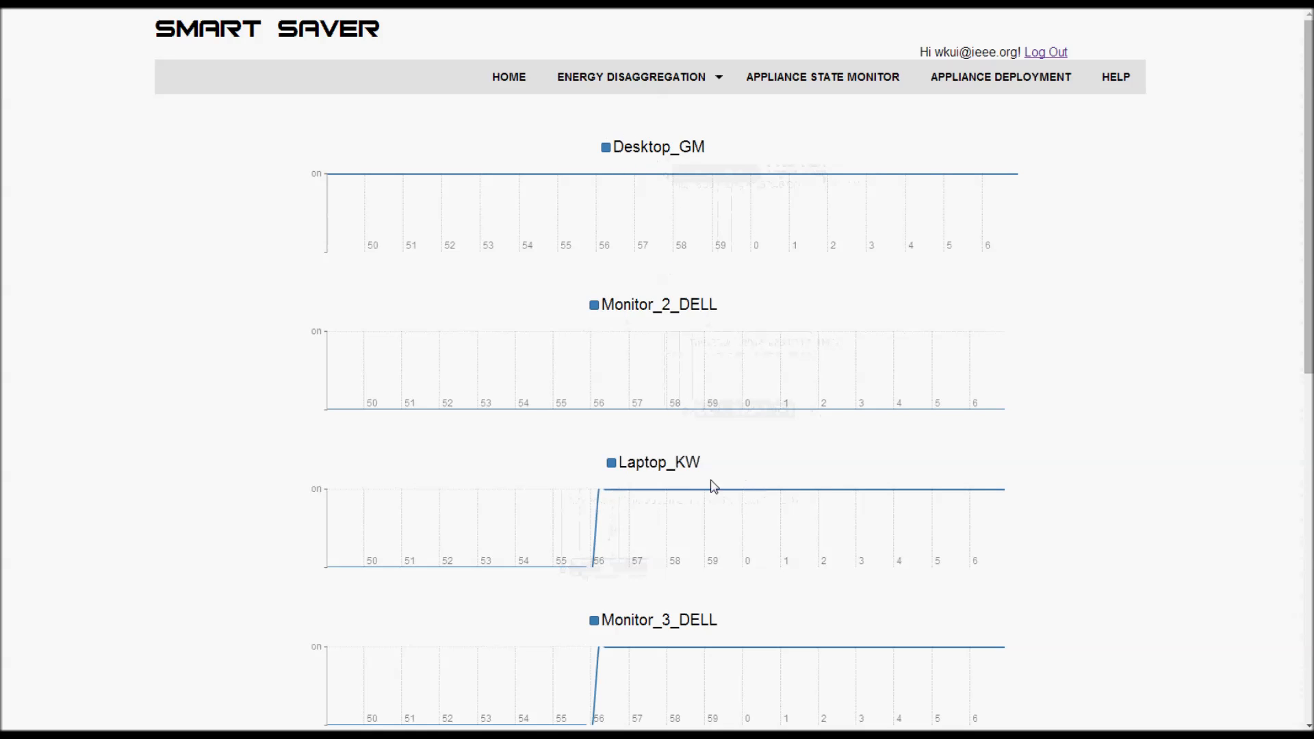
mouse_move(793, 642)
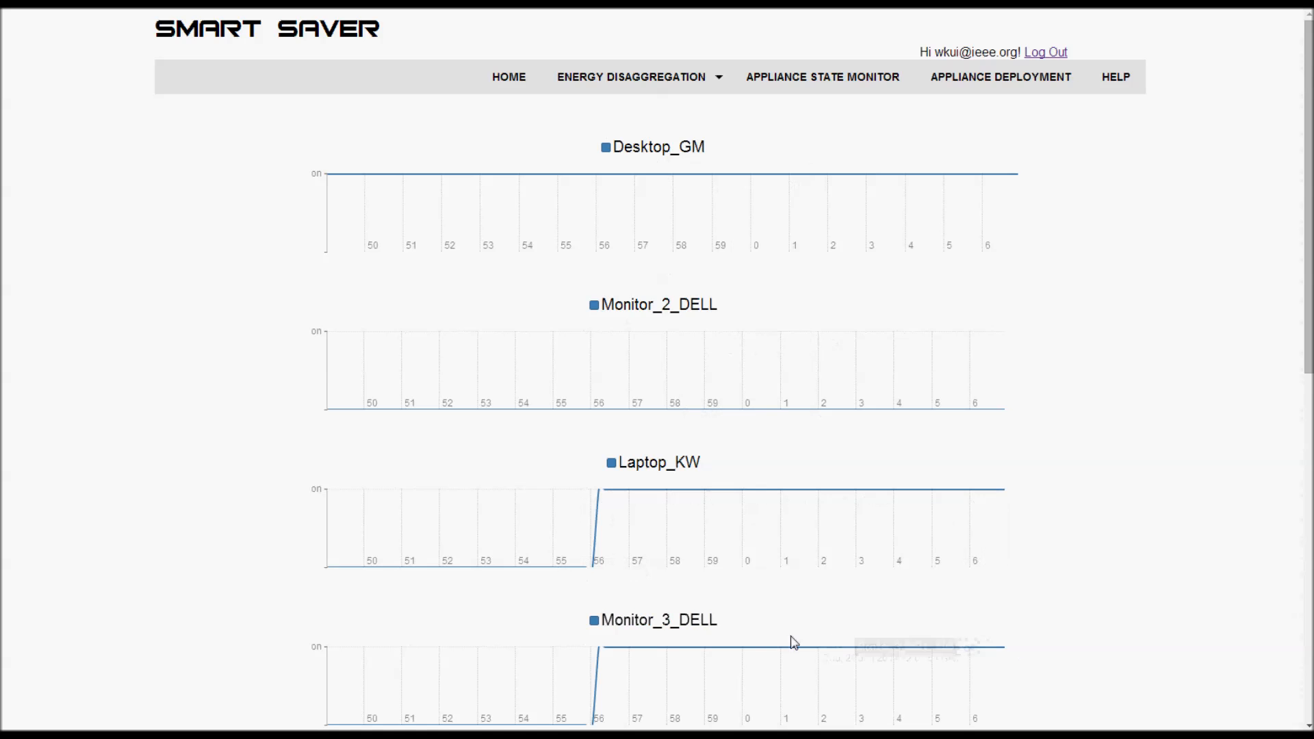
click(999, 77)
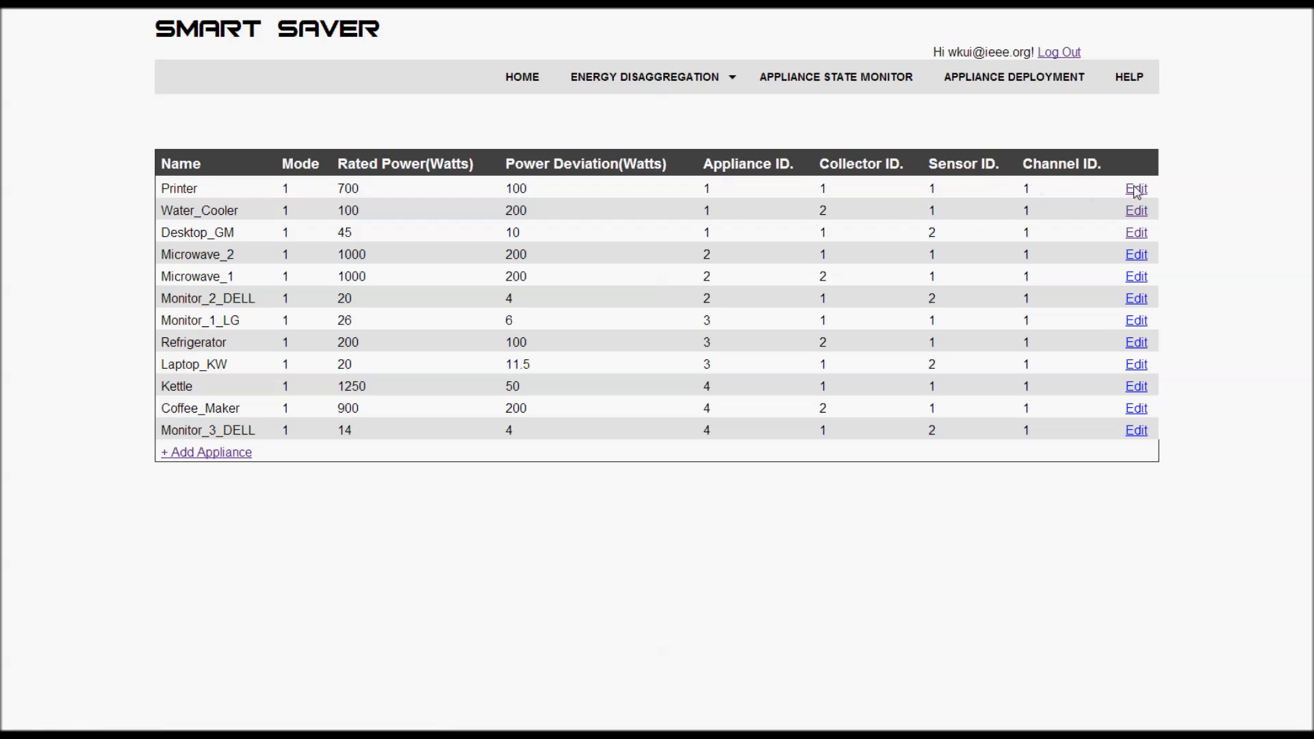
- Edit the Printer record to set its rated power to 720 watts and update it
click(1135, 187)
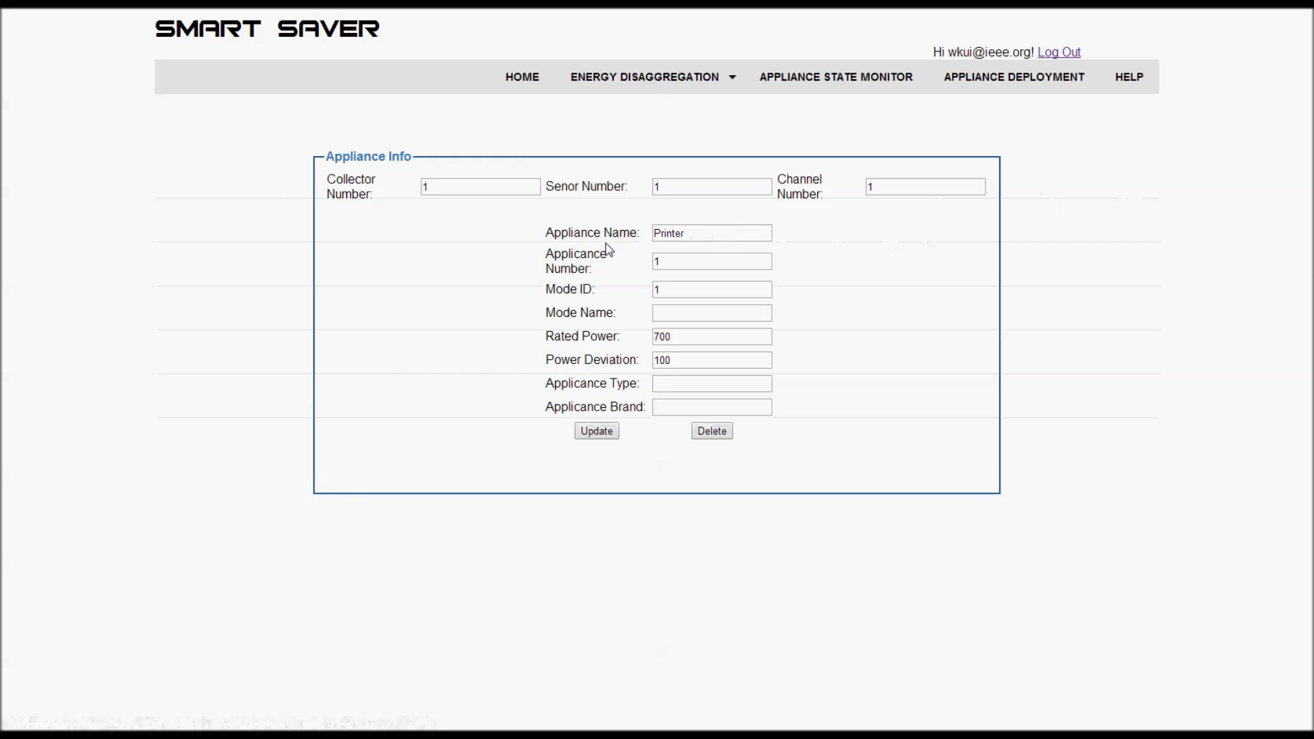
click(711, 312)
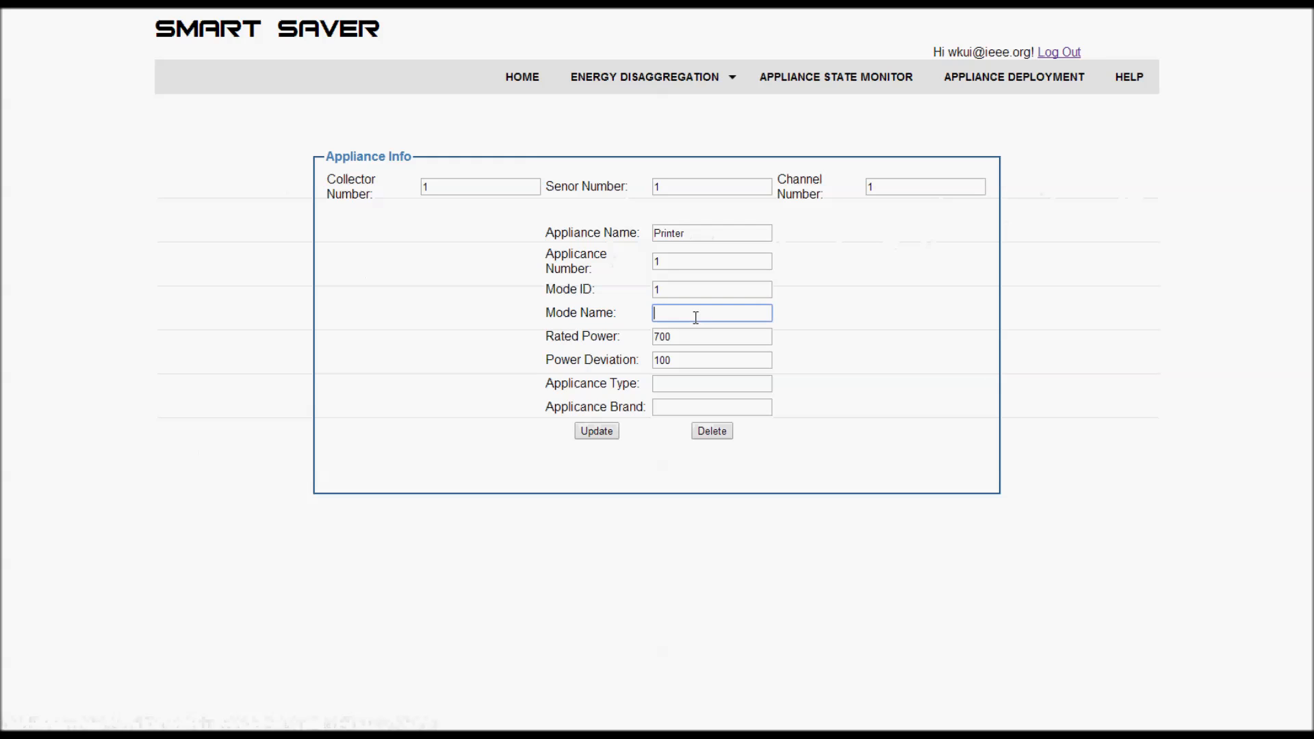
click(711, 336)
text(720)
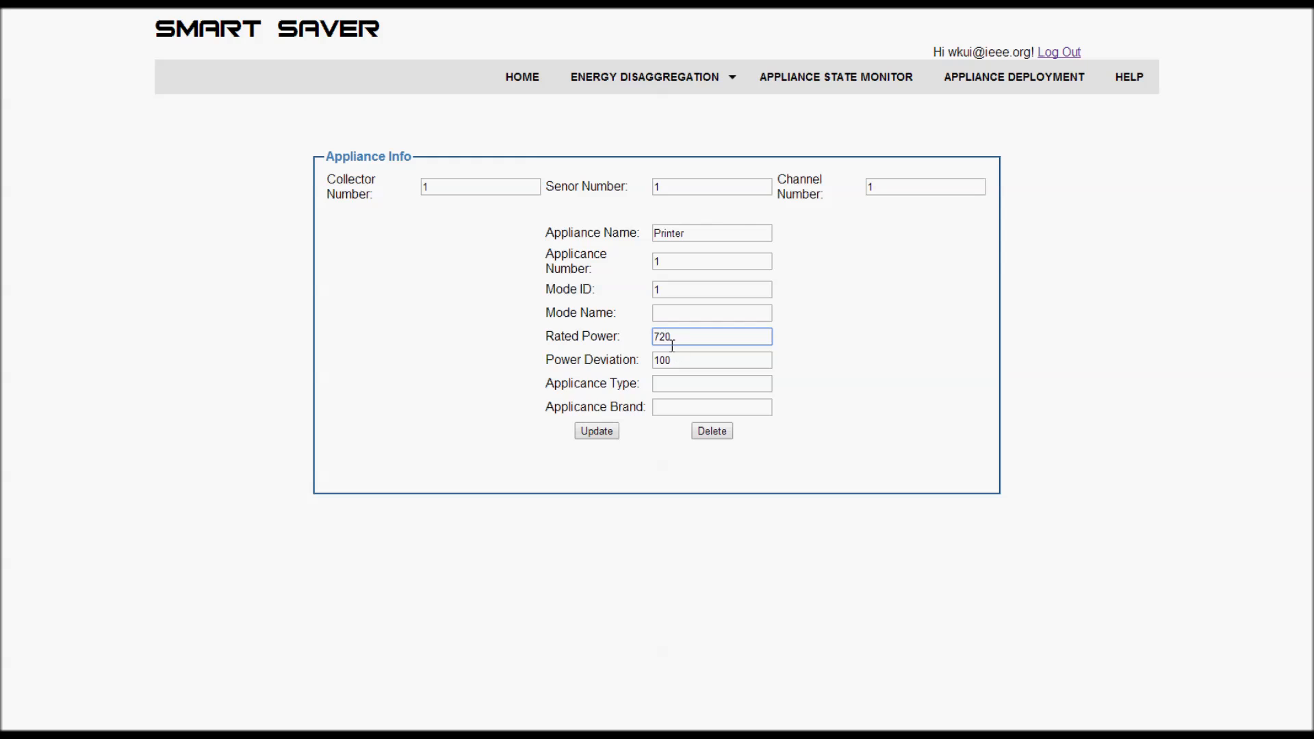
mouse_move(595, 431)
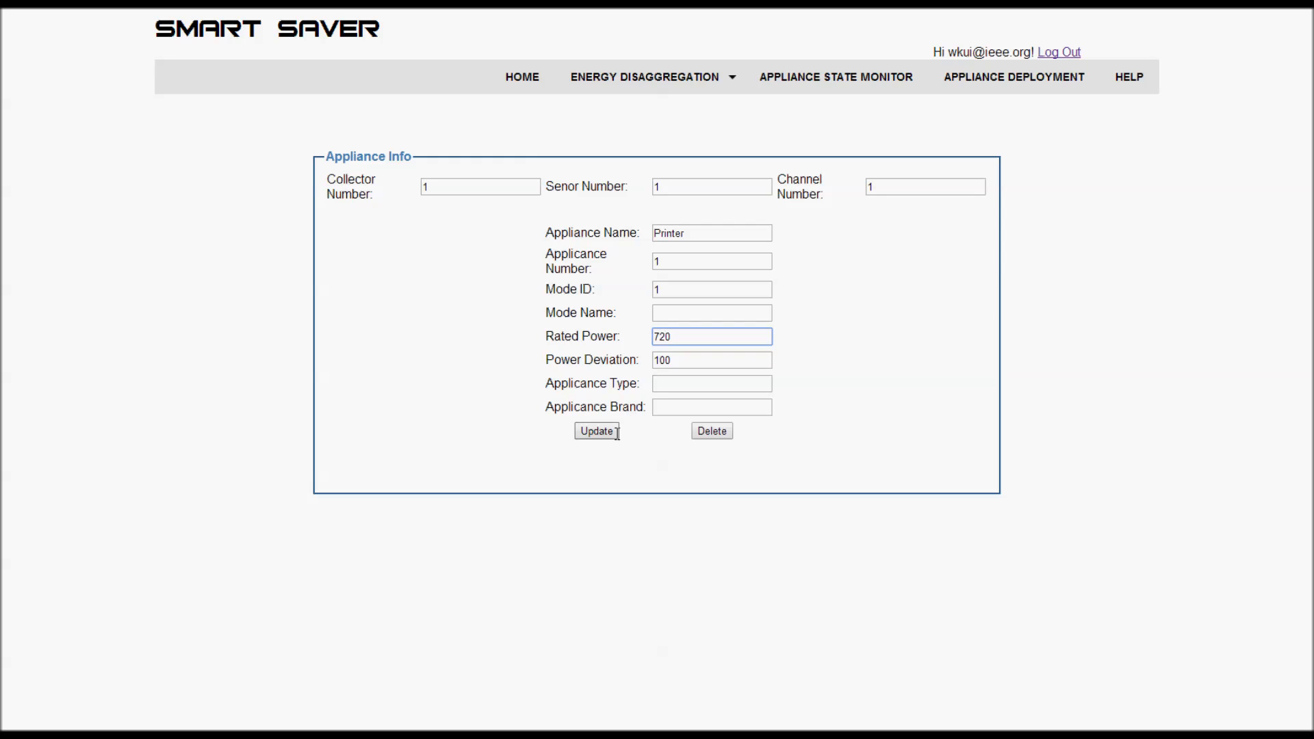
click(596, 431)
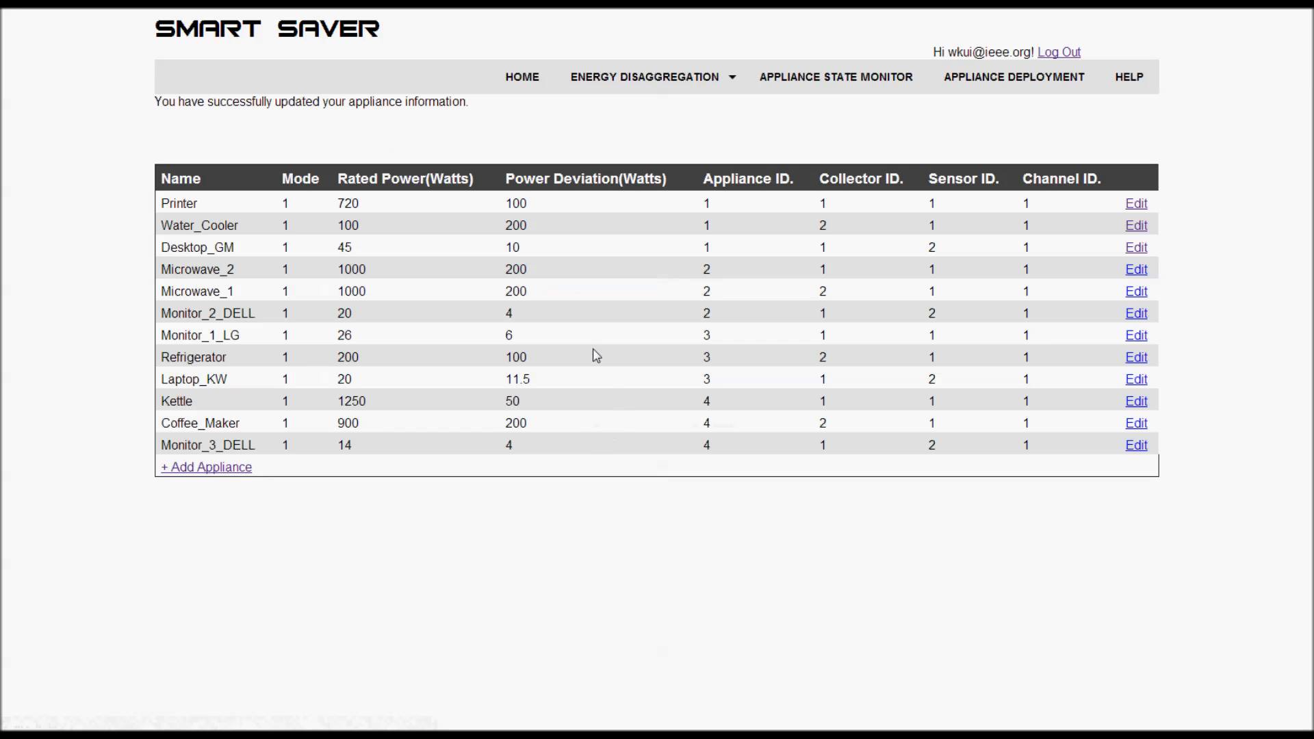